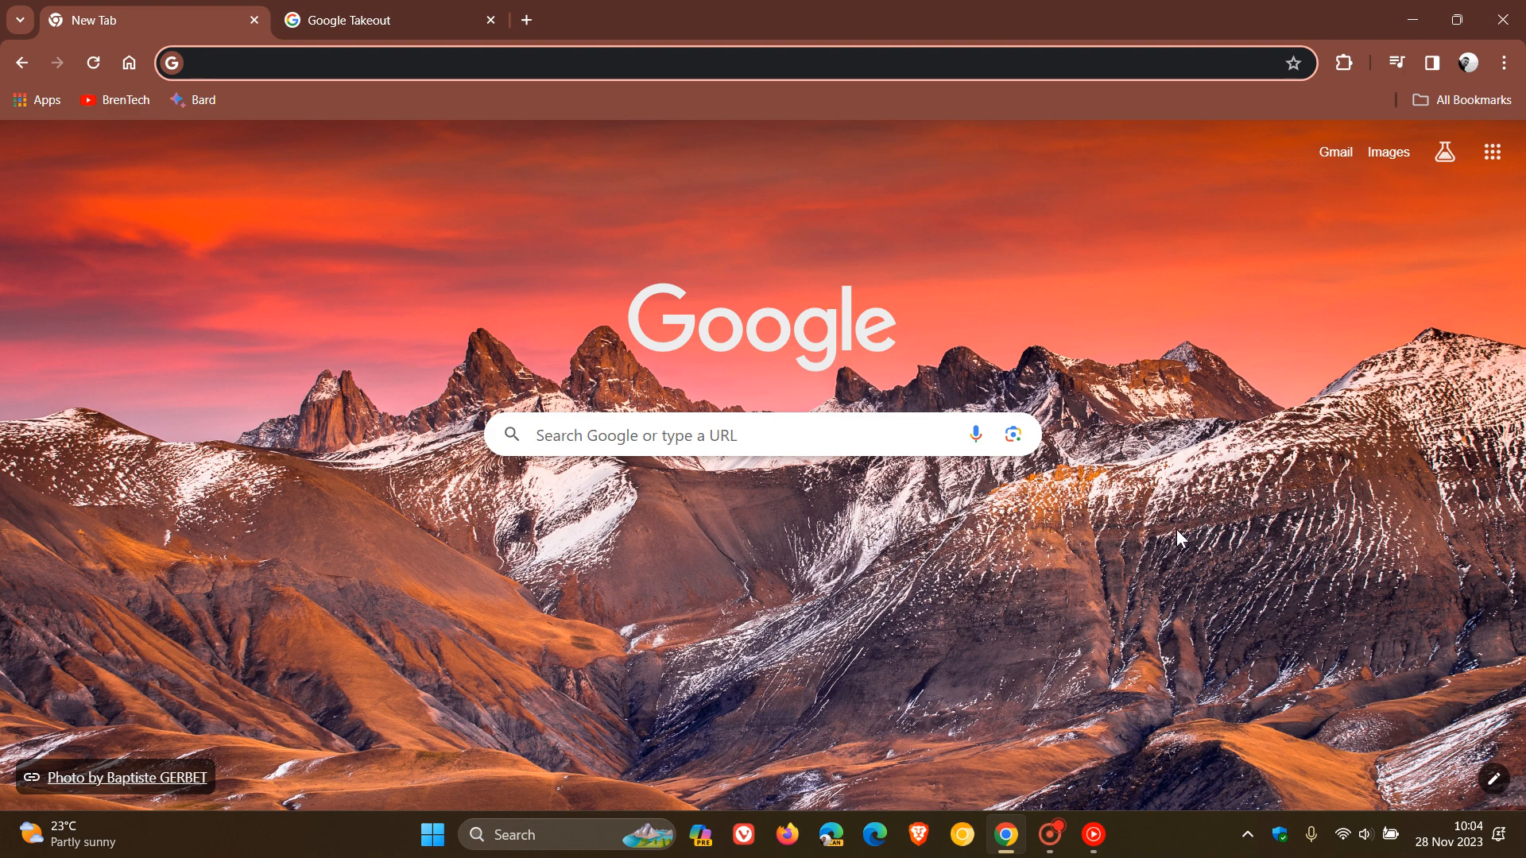
pyautogui.moveTo(1492, 152)
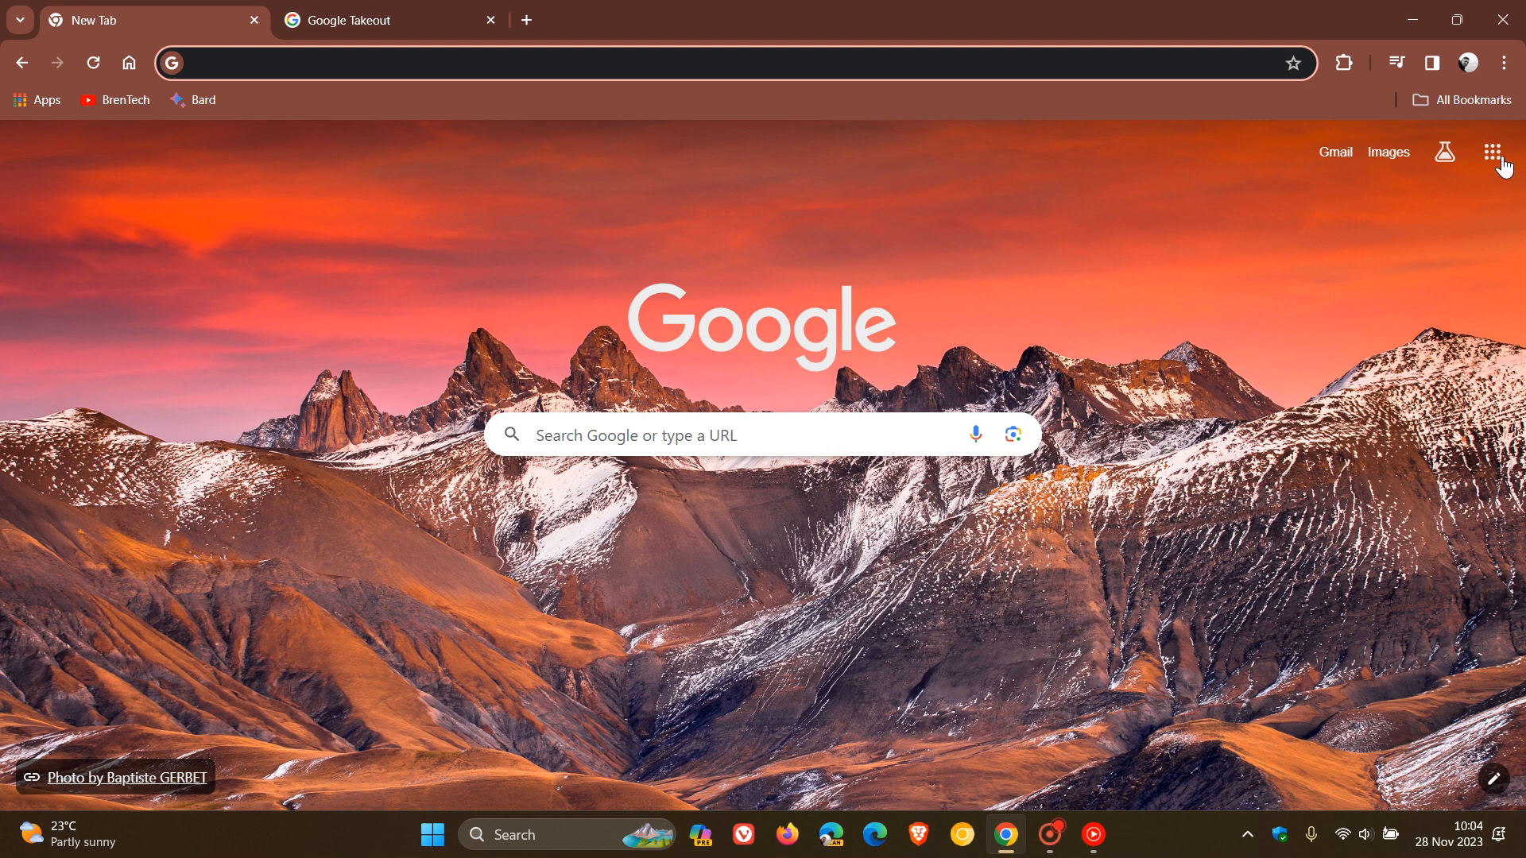
# Open the Google apps launcher on the Chrome new tab page and pick Drive.
pyautogui.click(1492, 151)
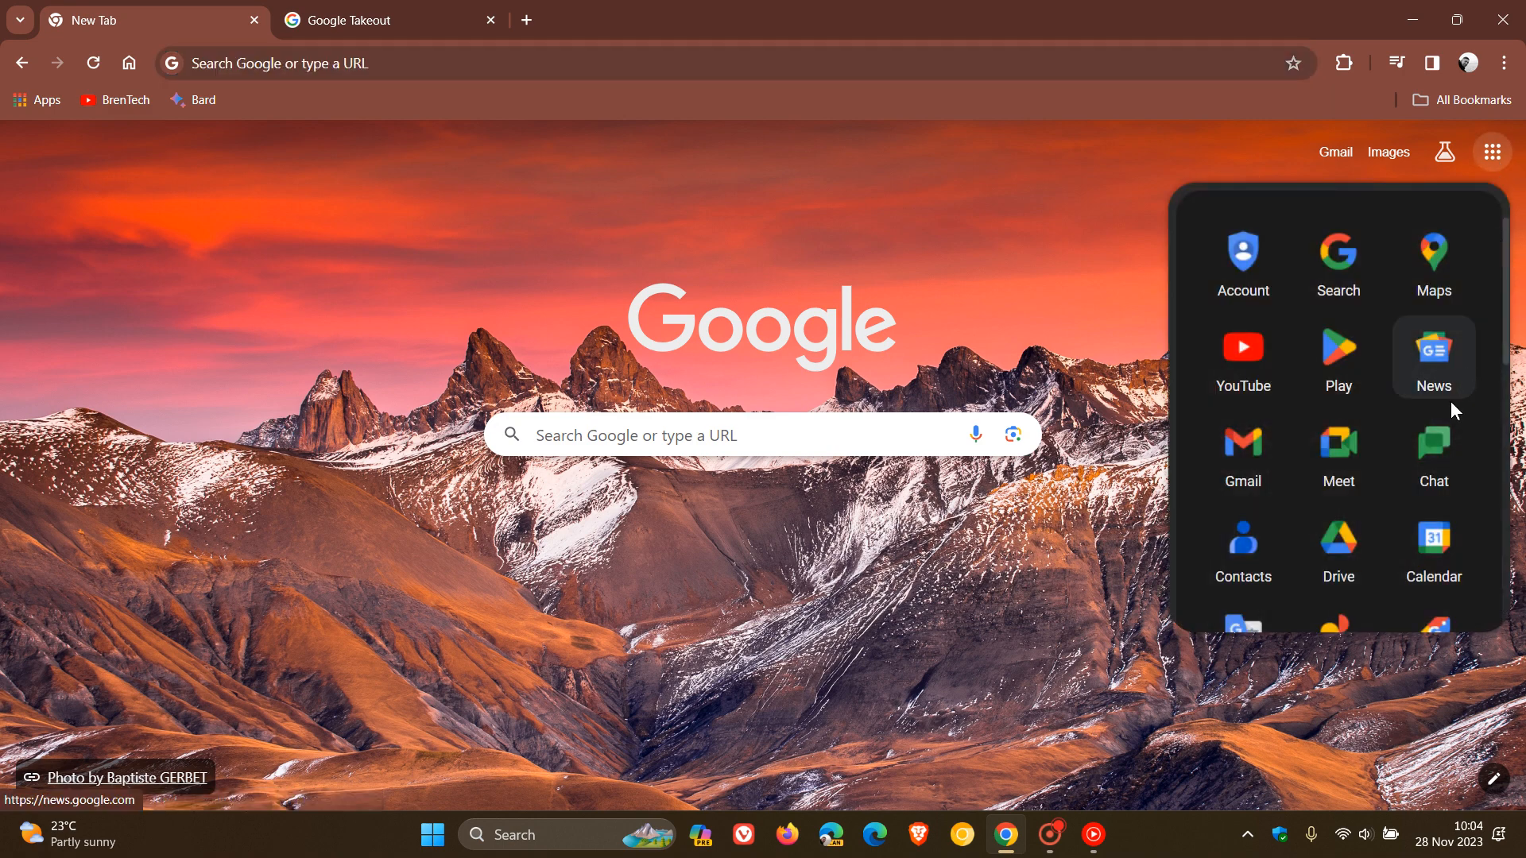
pyautogui.click(1336, 451)
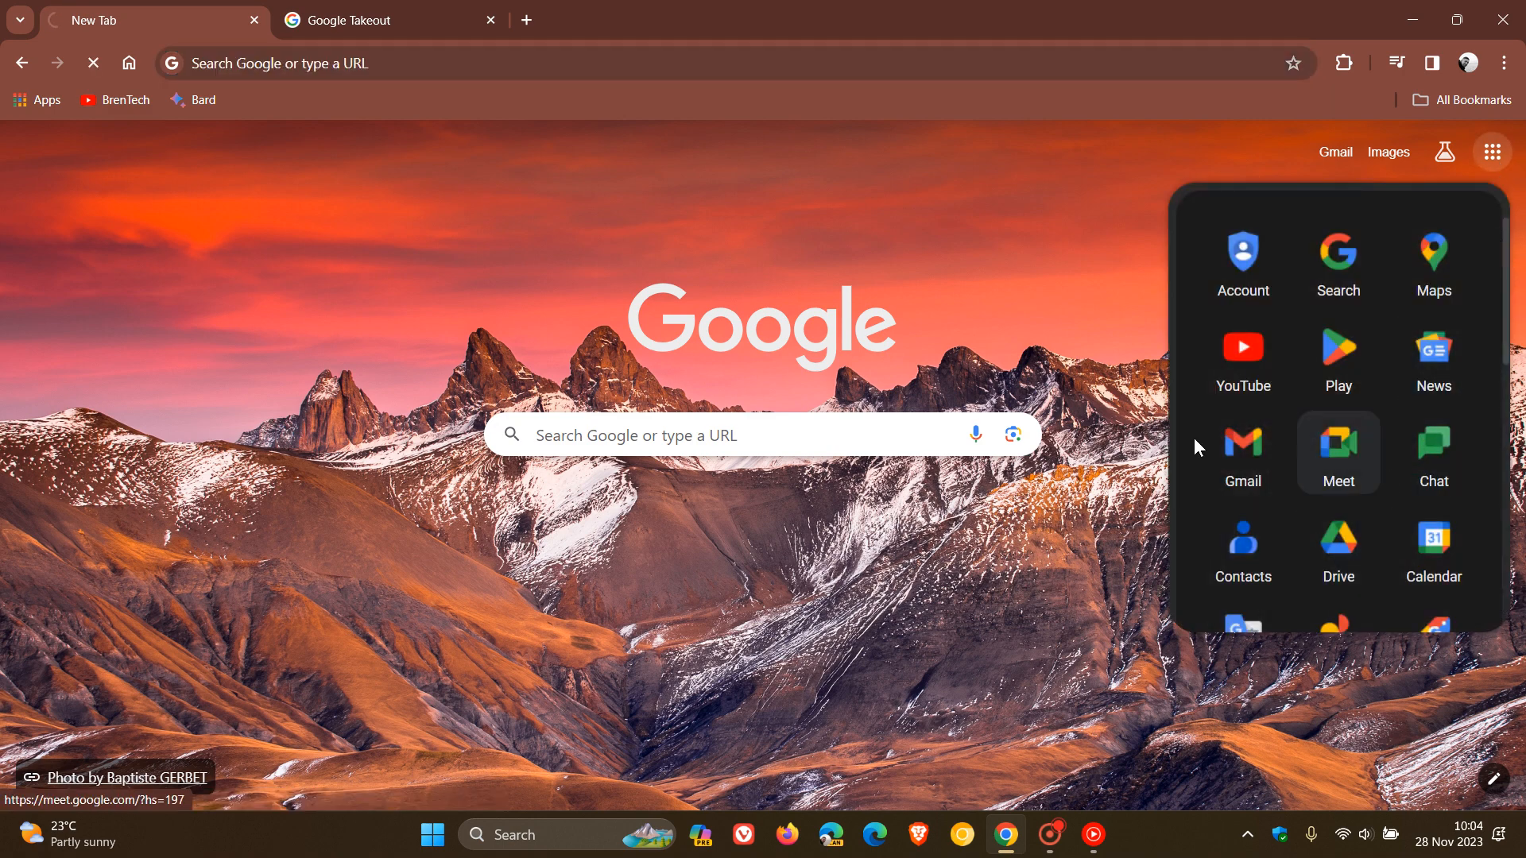
# Open Drive from the apps list to load My Drive with Documents and Pictures.
pyautogui.click(1338, 541)
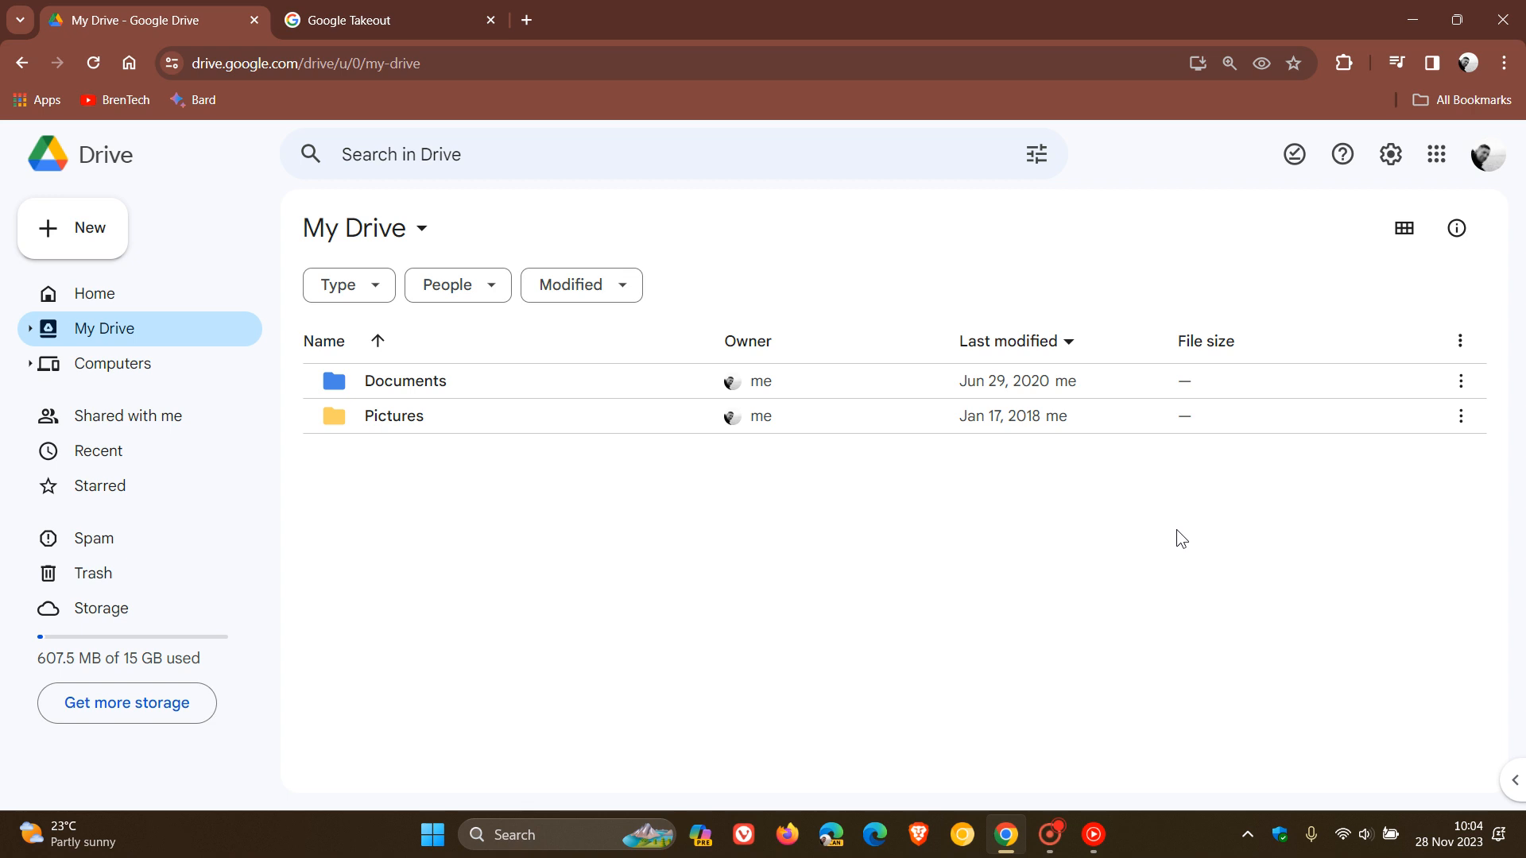
pyautogui.moveTo(854, 534)
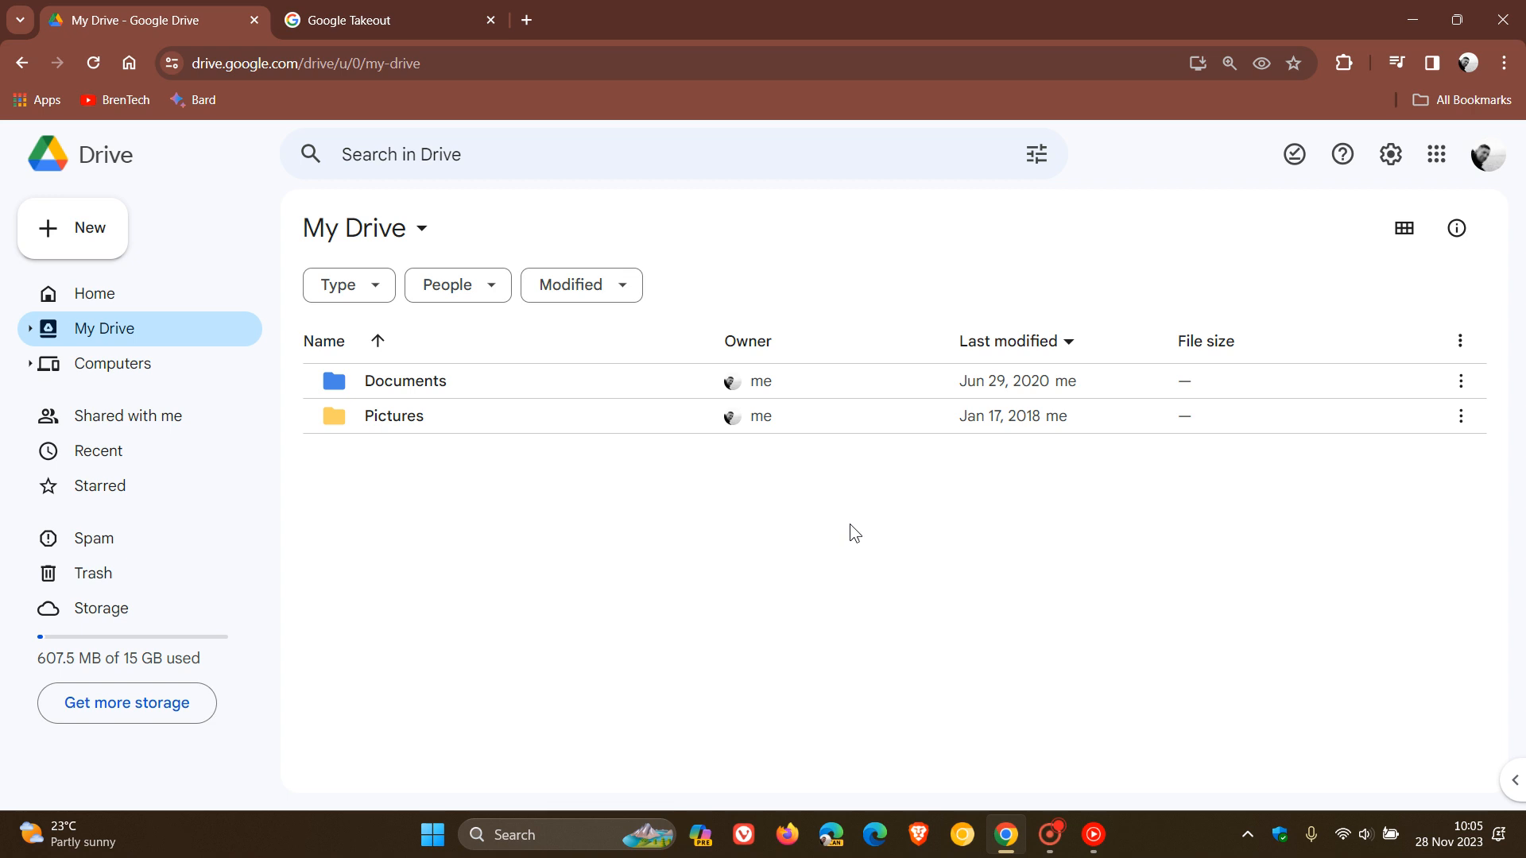
pyautogui.moveTo(923, 539)
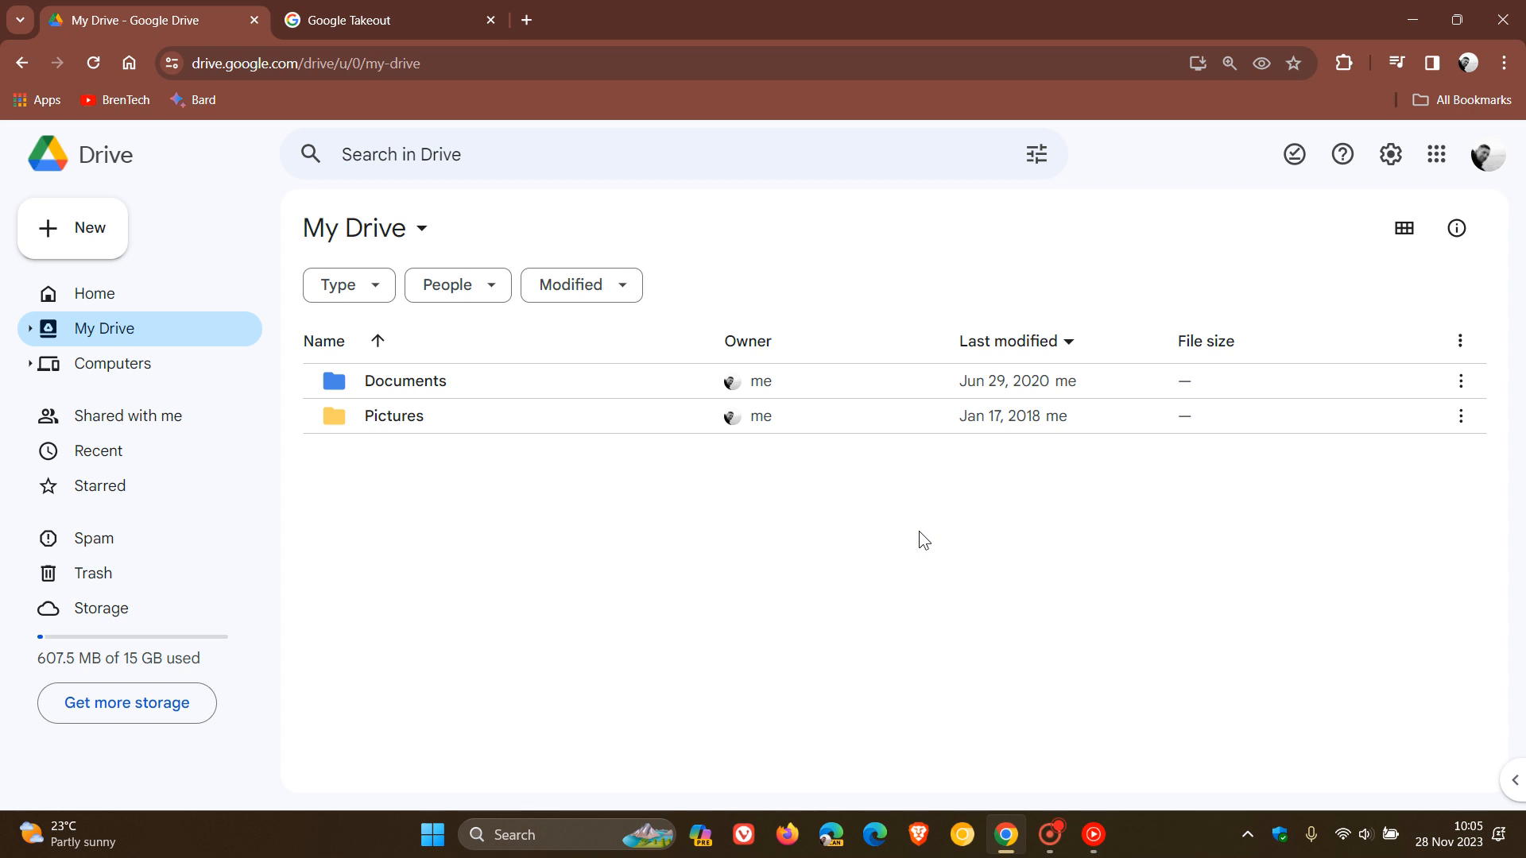
pyautogui.moveTo(868, 536)
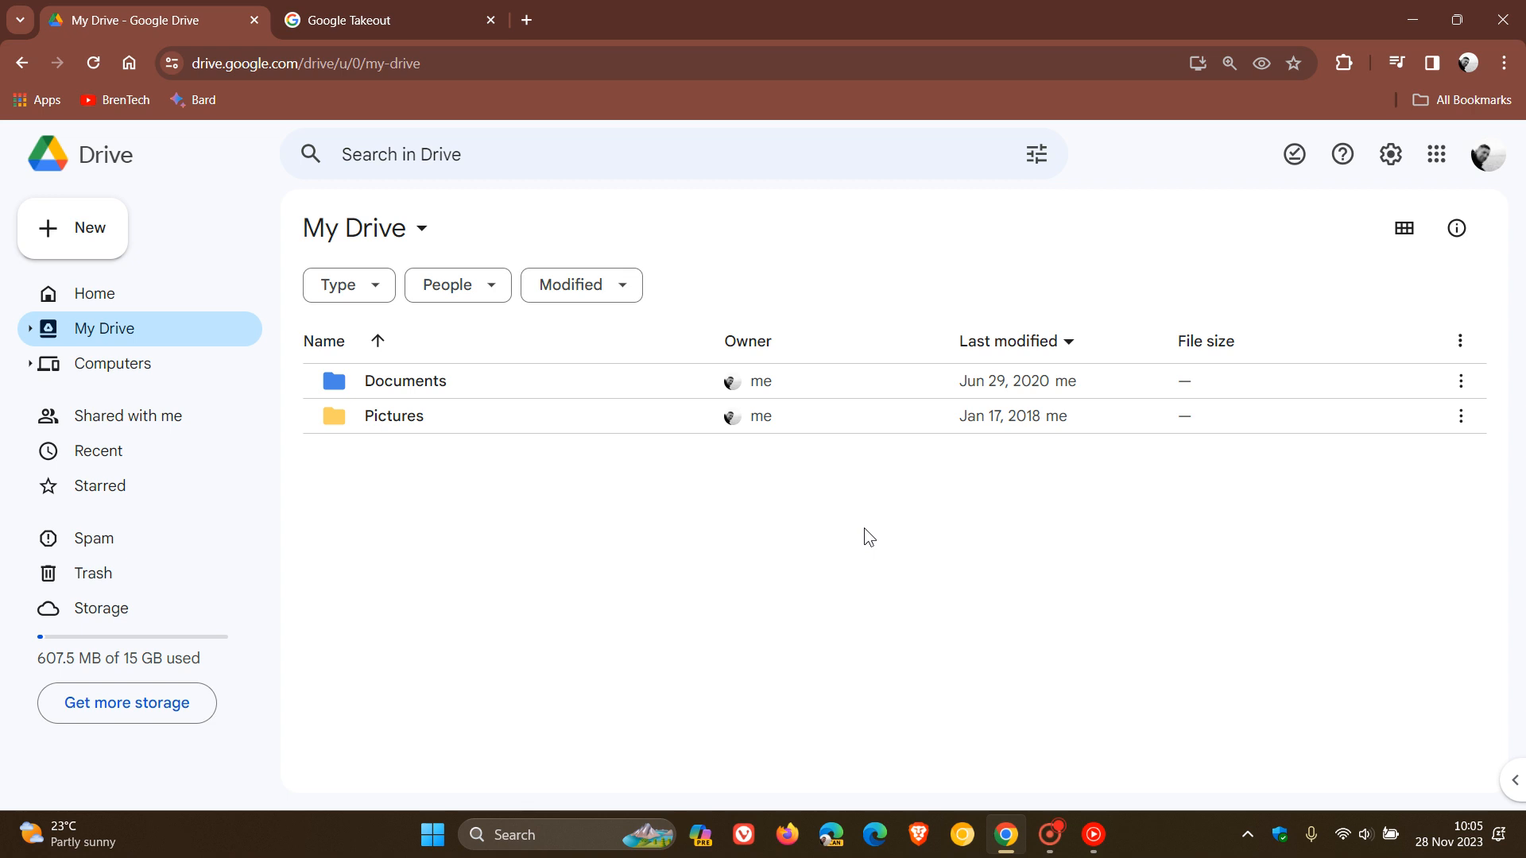
pyautogui.moveTo(930, 576)
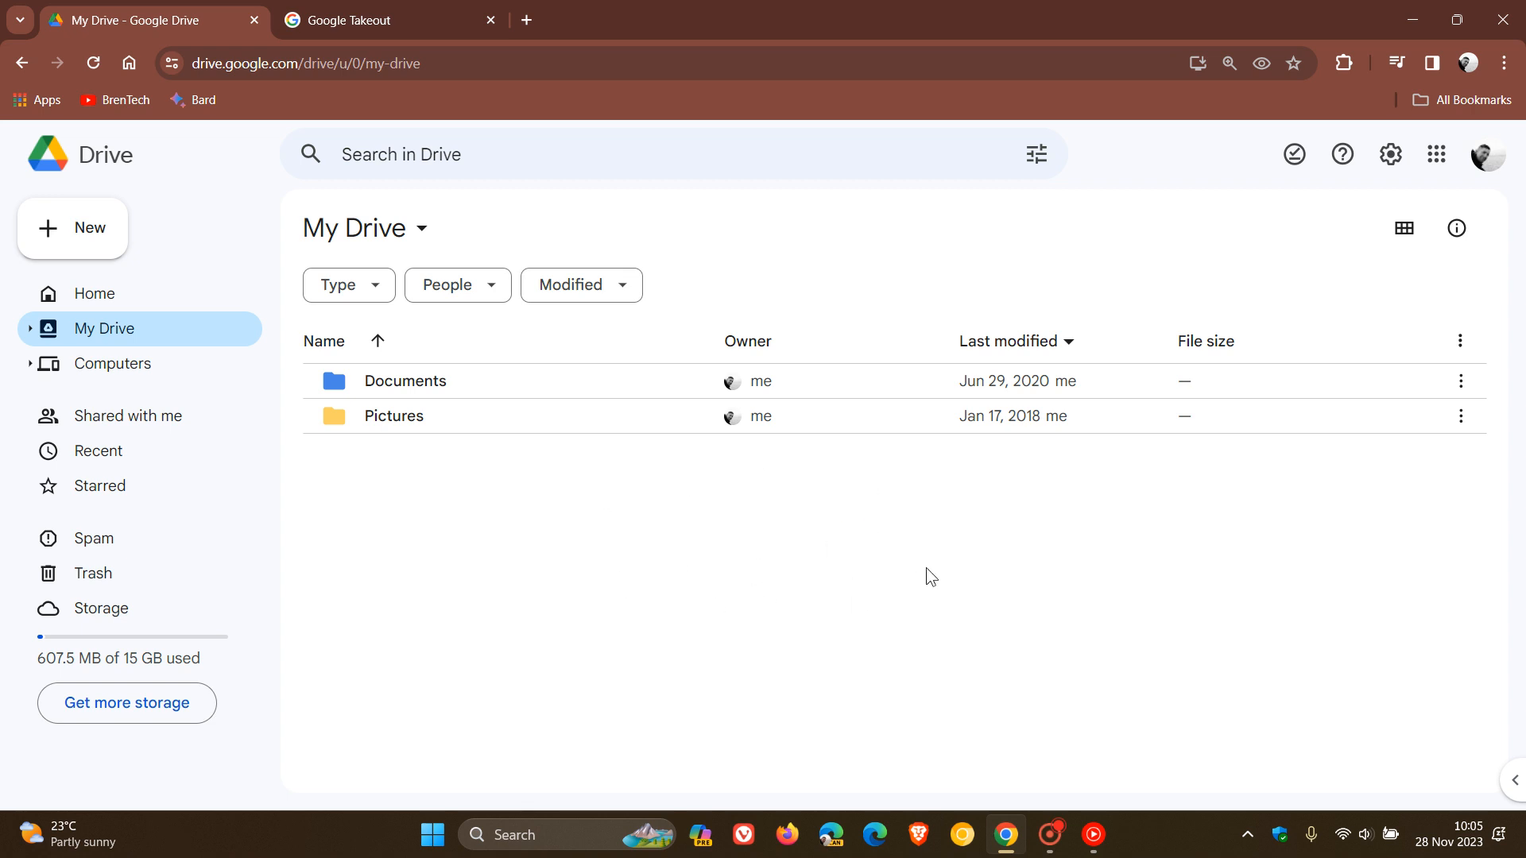
pyautogui.moveTo(634, 571)
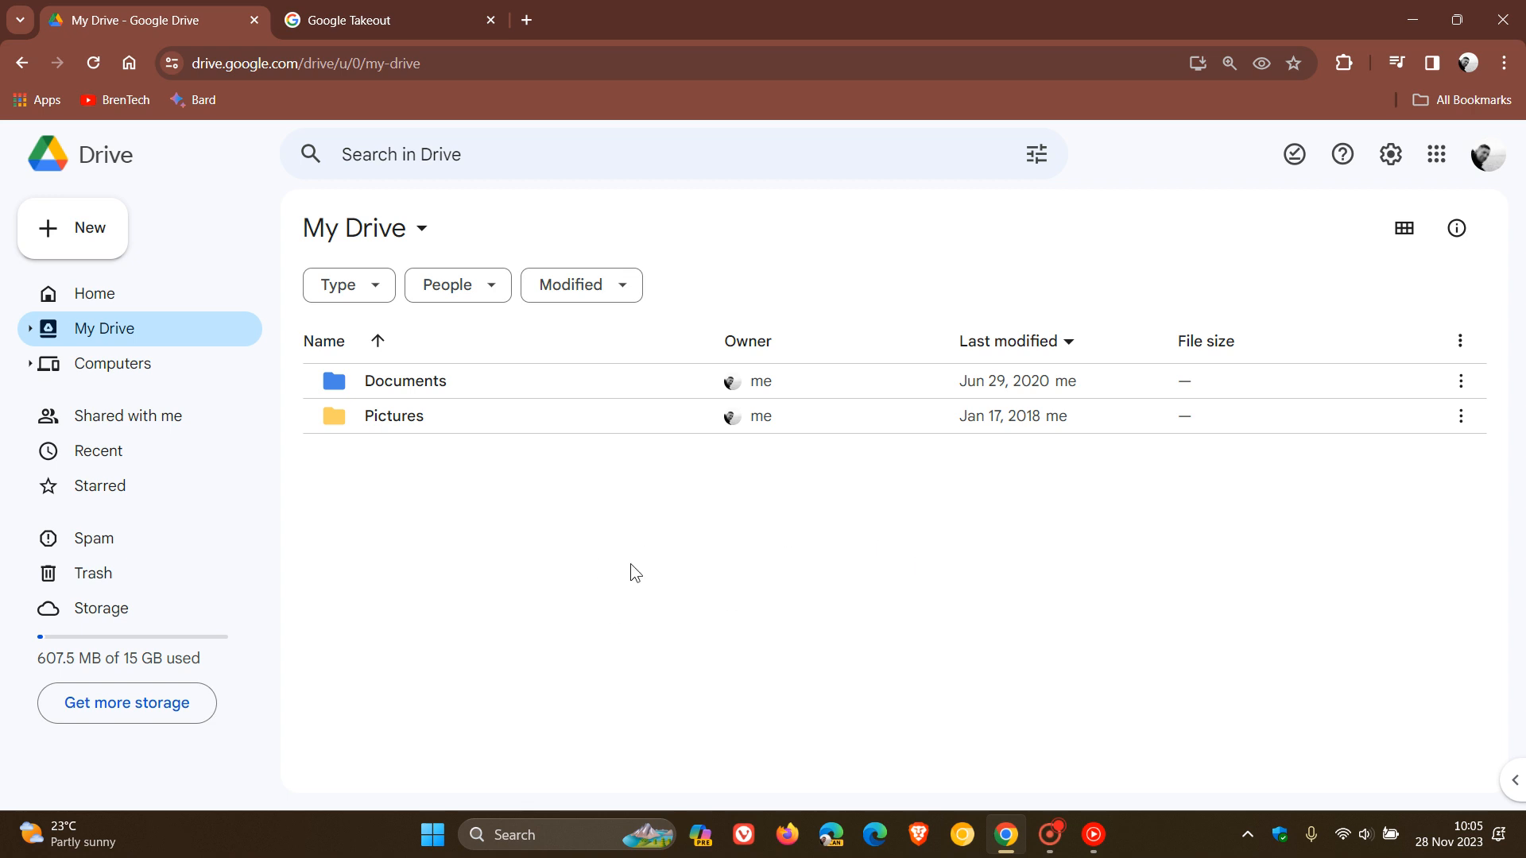
pyautogui.moveTo(546, 581)
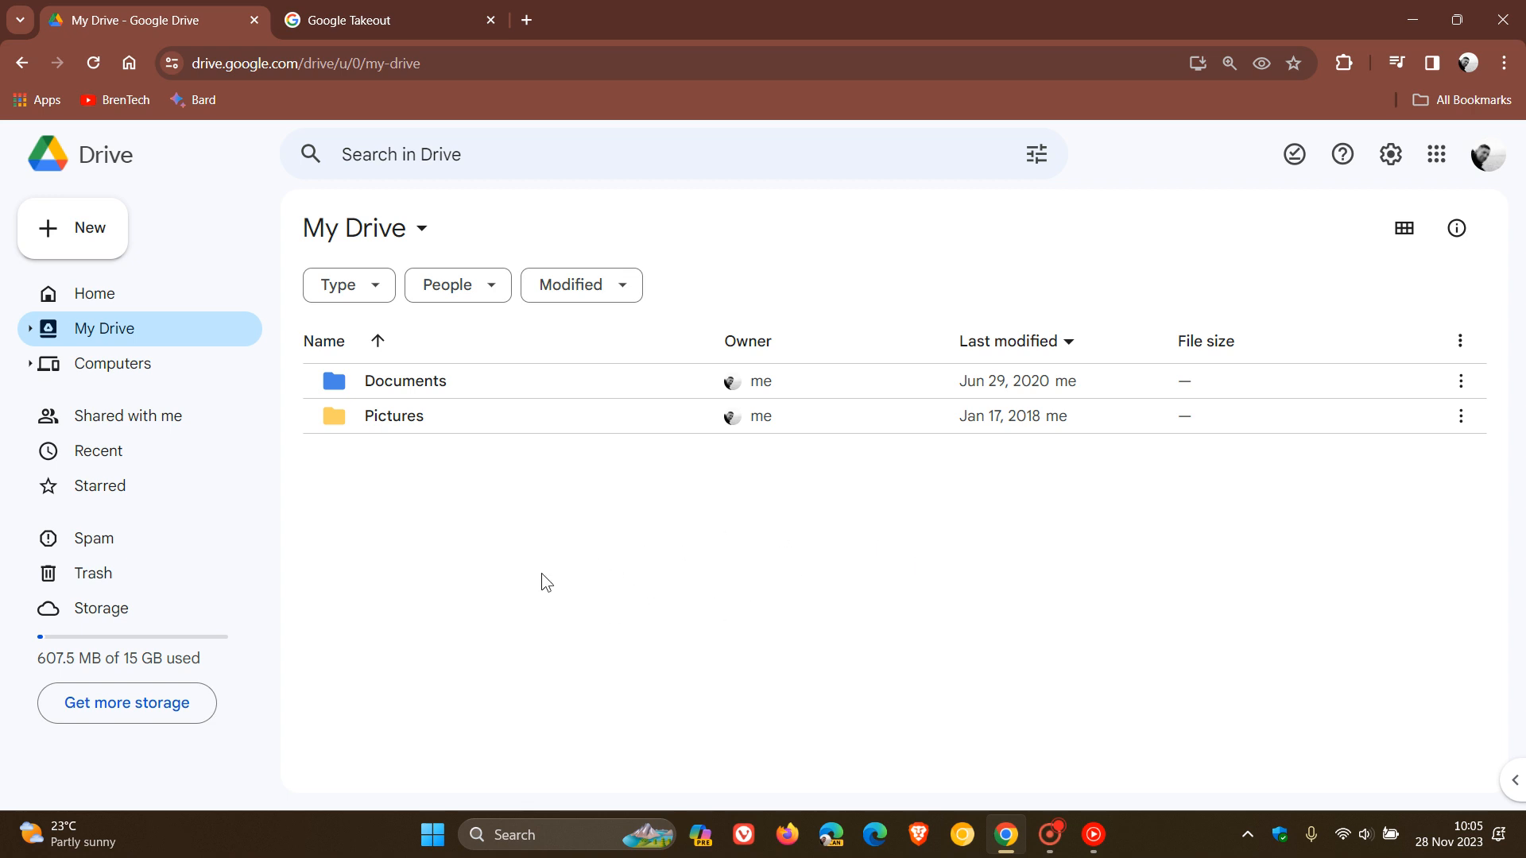
# View the empty Trash, then head back toward My Drive.
pyautogui.click(94, 573)
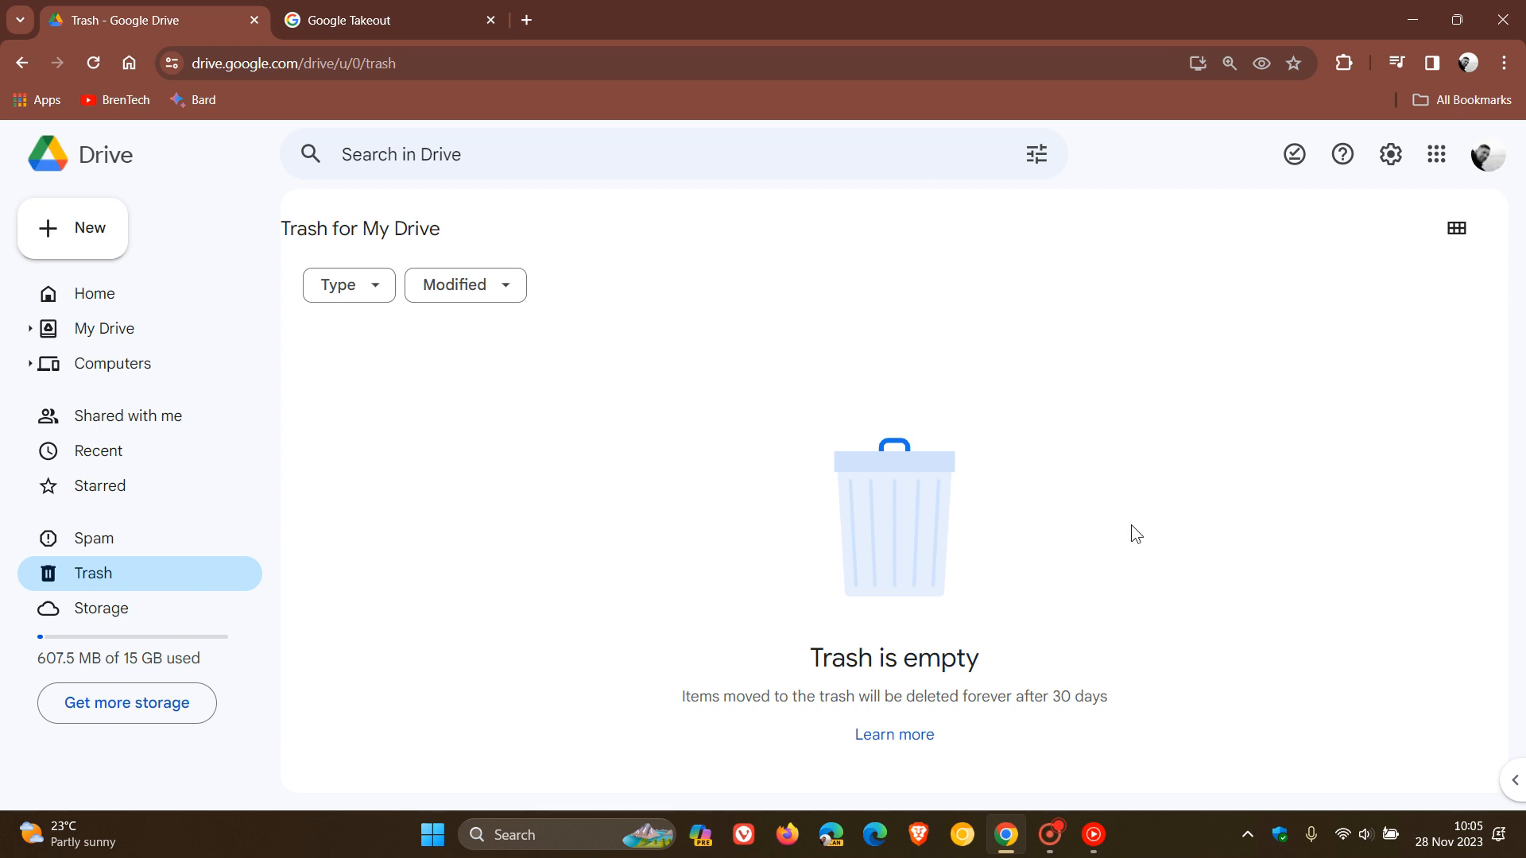
pyautogui.moveTo(1188, 495)
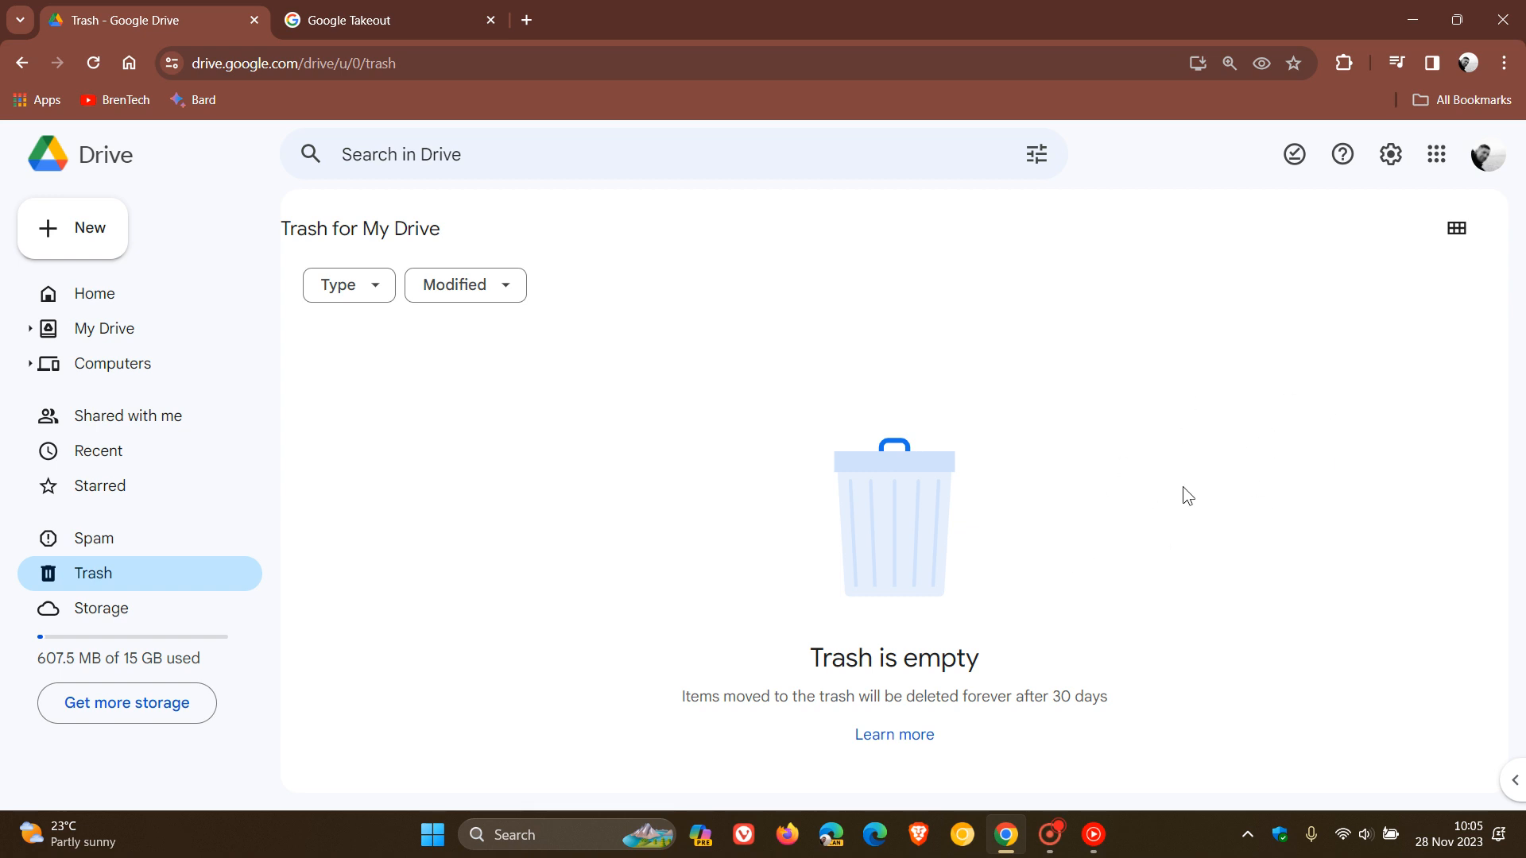
pyautogui.moveTo(989, 499)
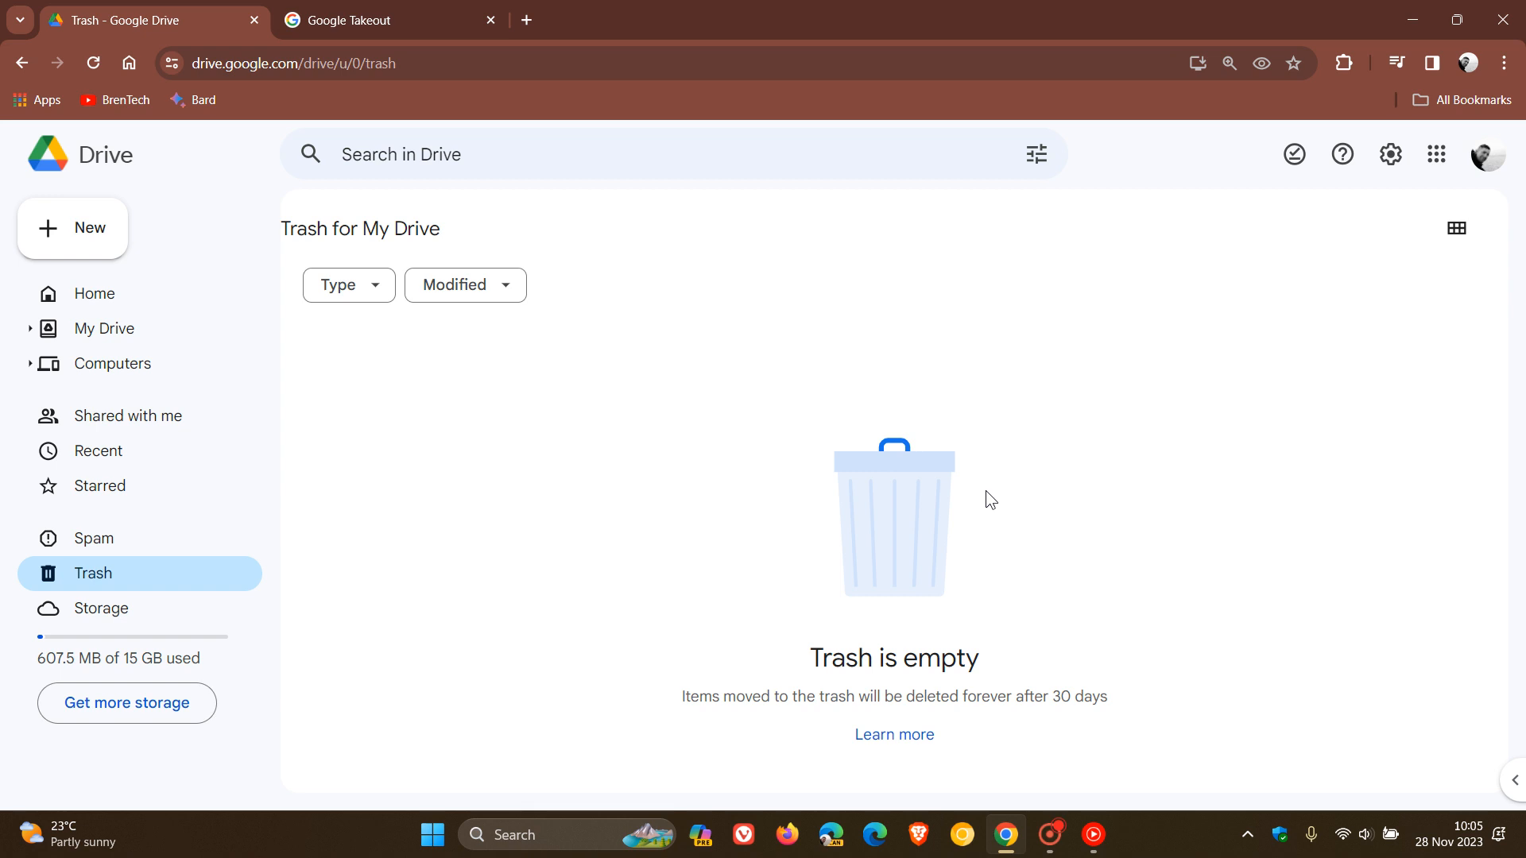
pyautogui.moveTo(846, 491)
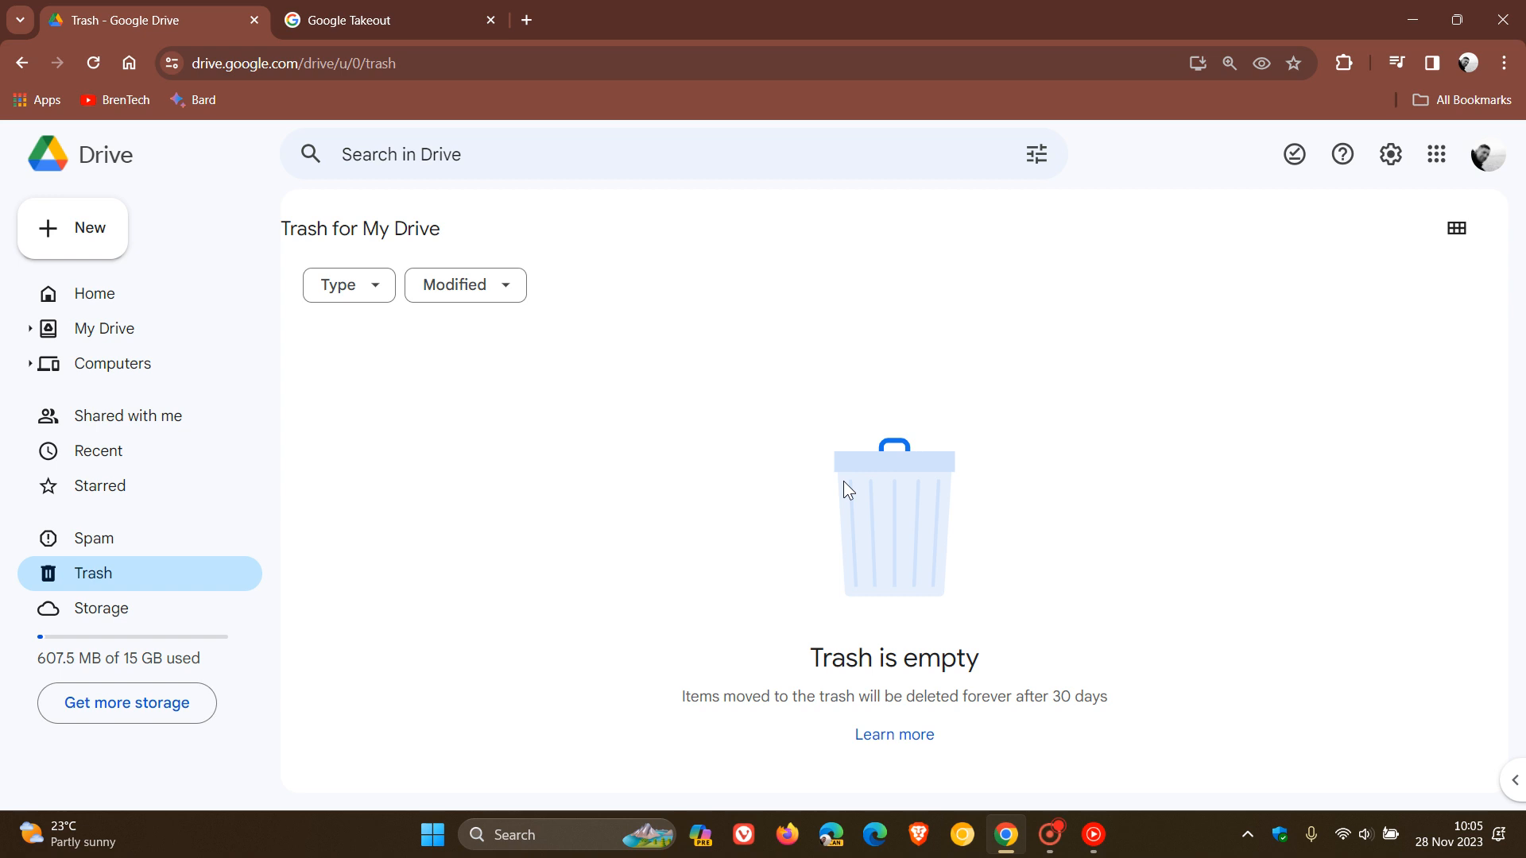
pyautogui.moveTo(793, 488)
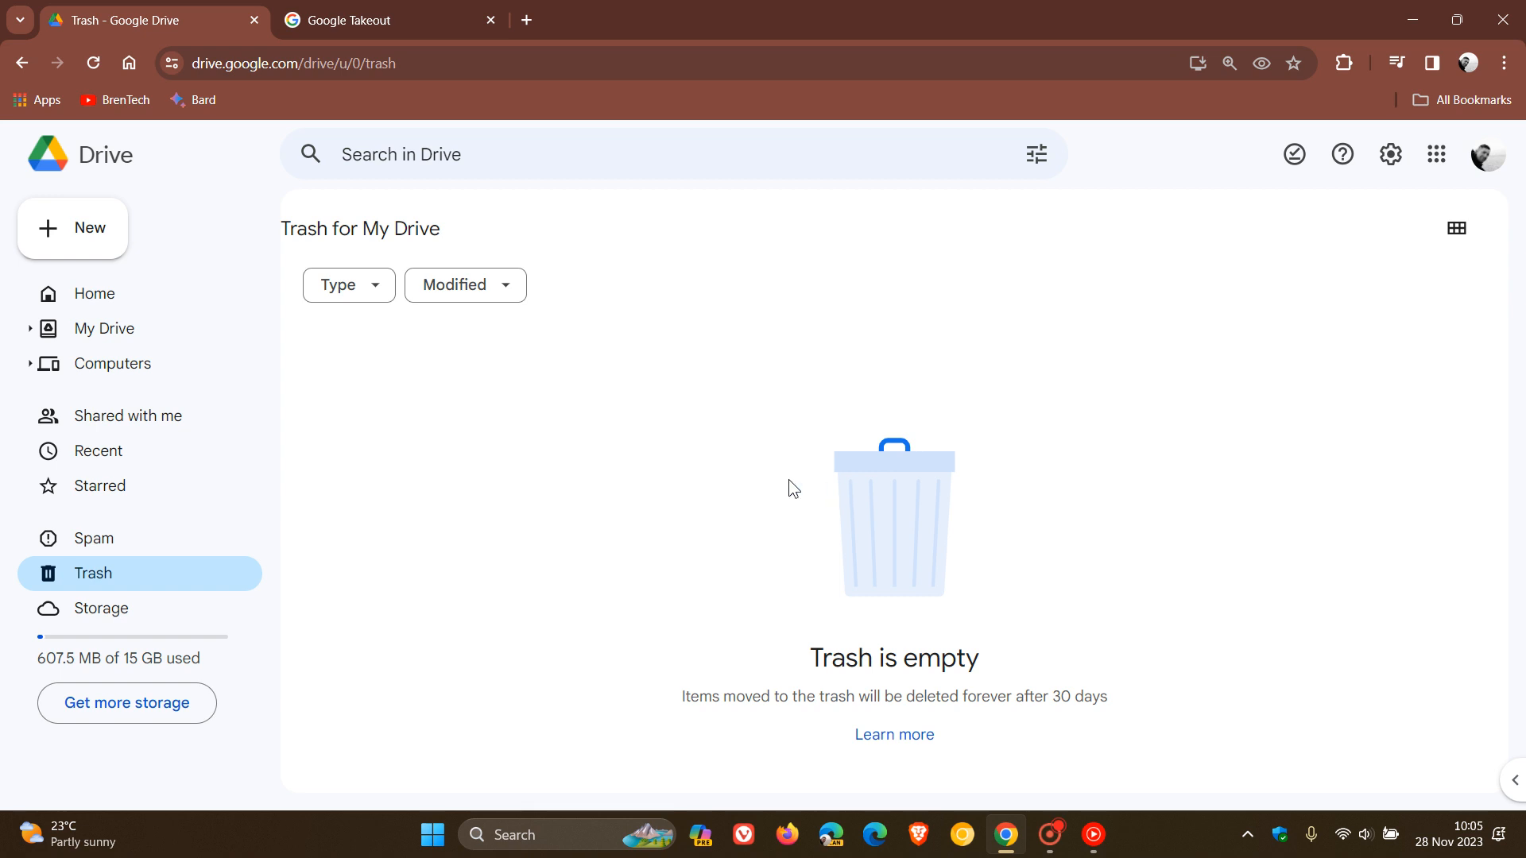
pyautogui.click(105, 328)
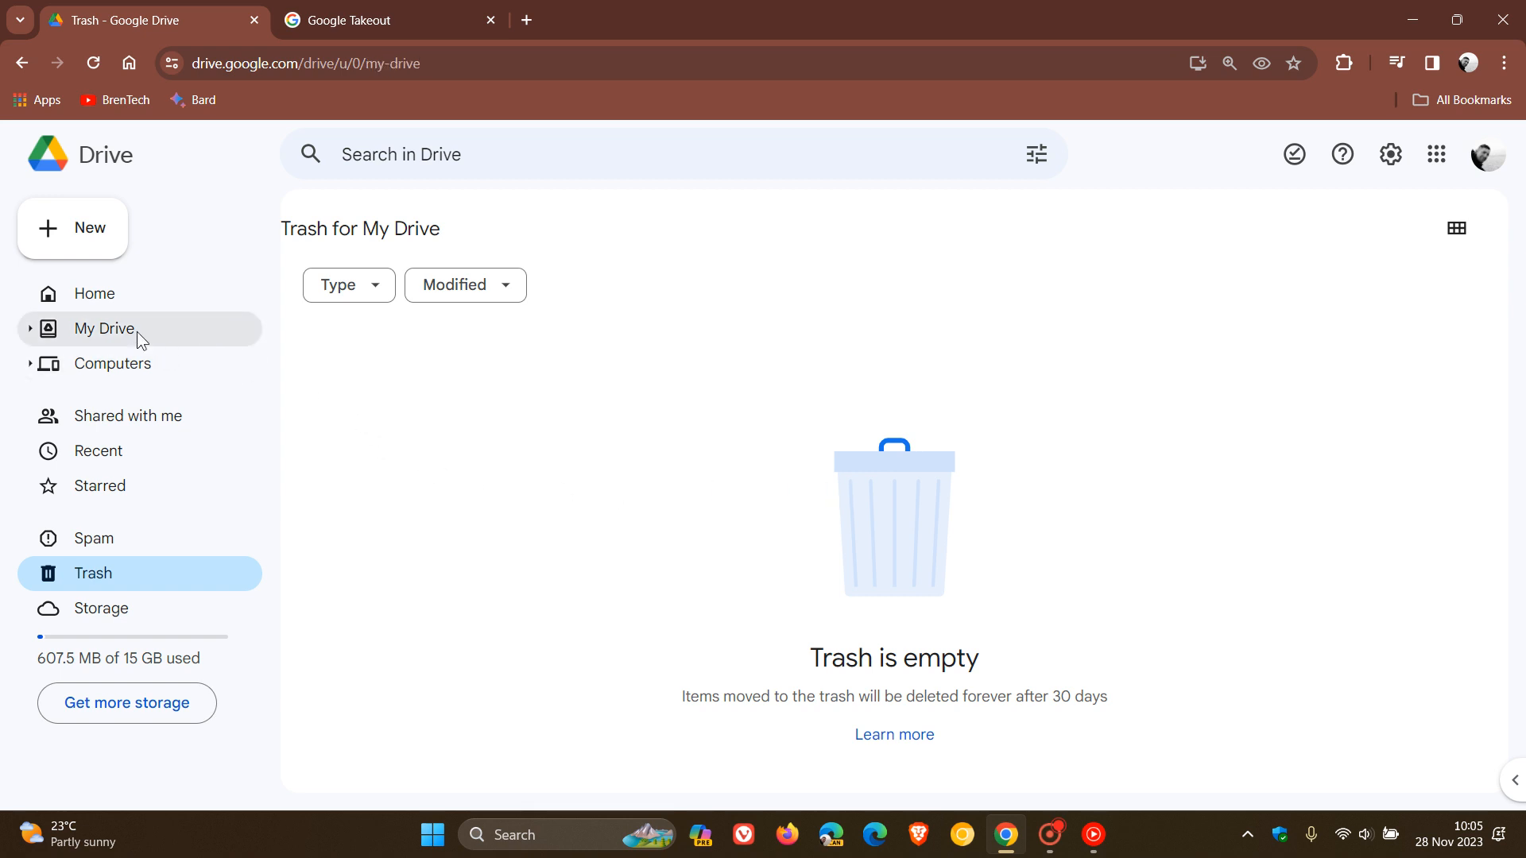
# Return to My Drive, then open the Windows Start menu from the taskbar.
pyautogui.click(105, 328)
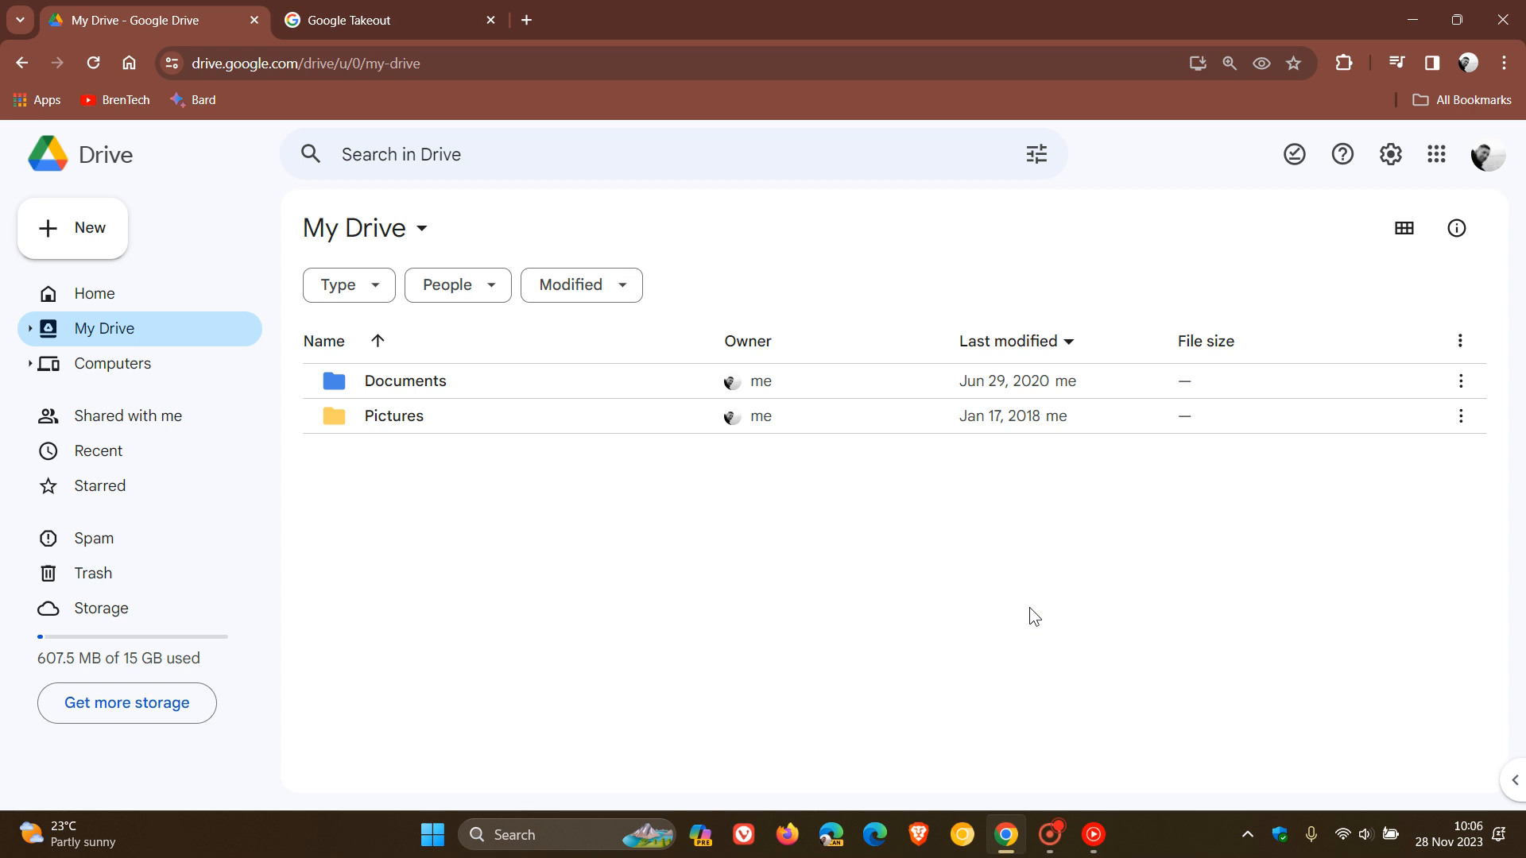
pyautogui.moveTo(938, 588)
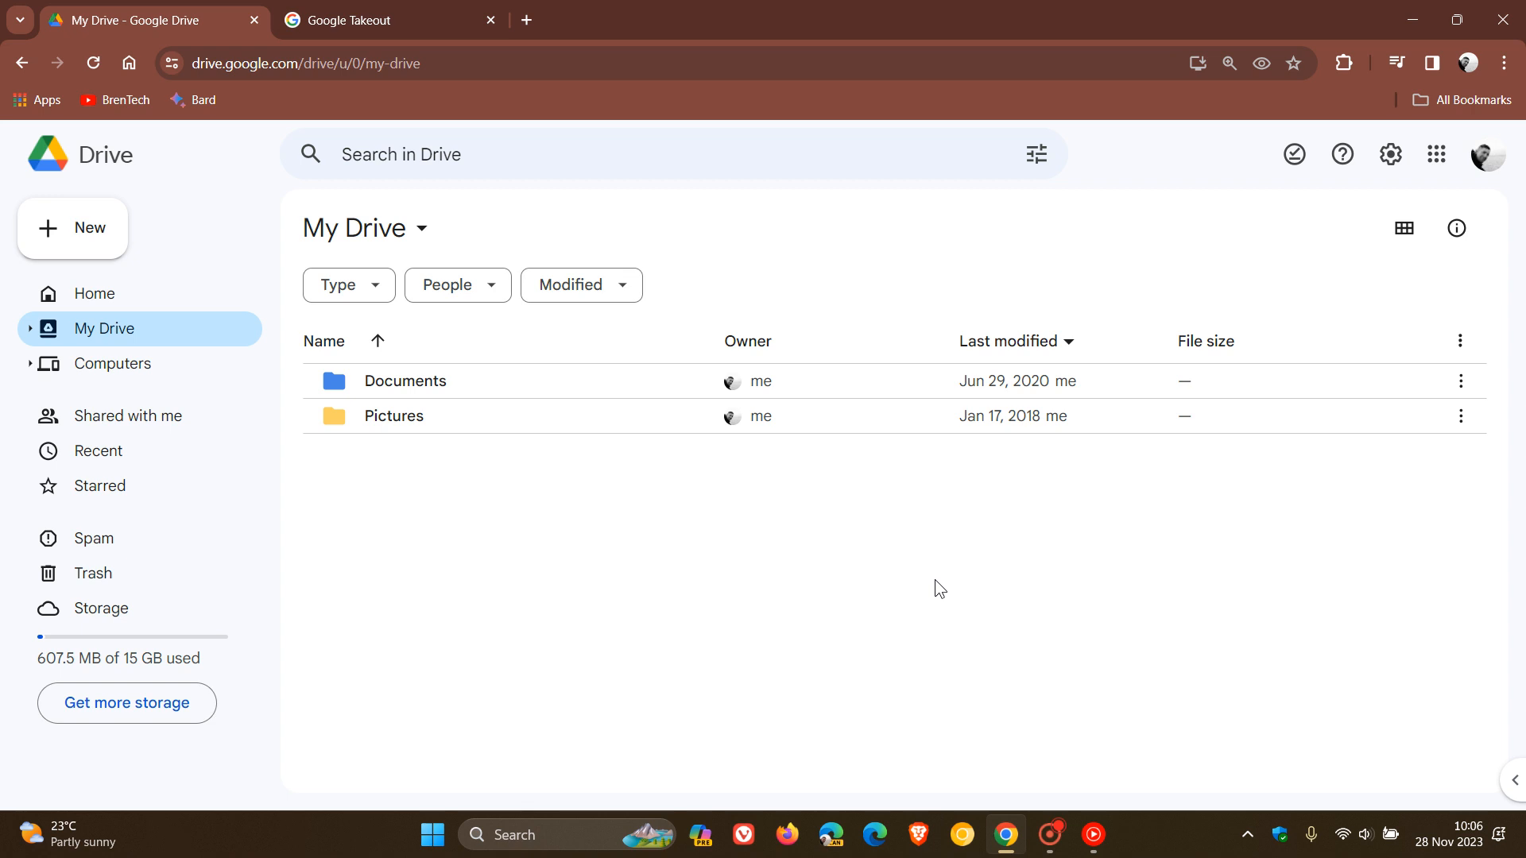
pyautogui.moveTo(953, 595)
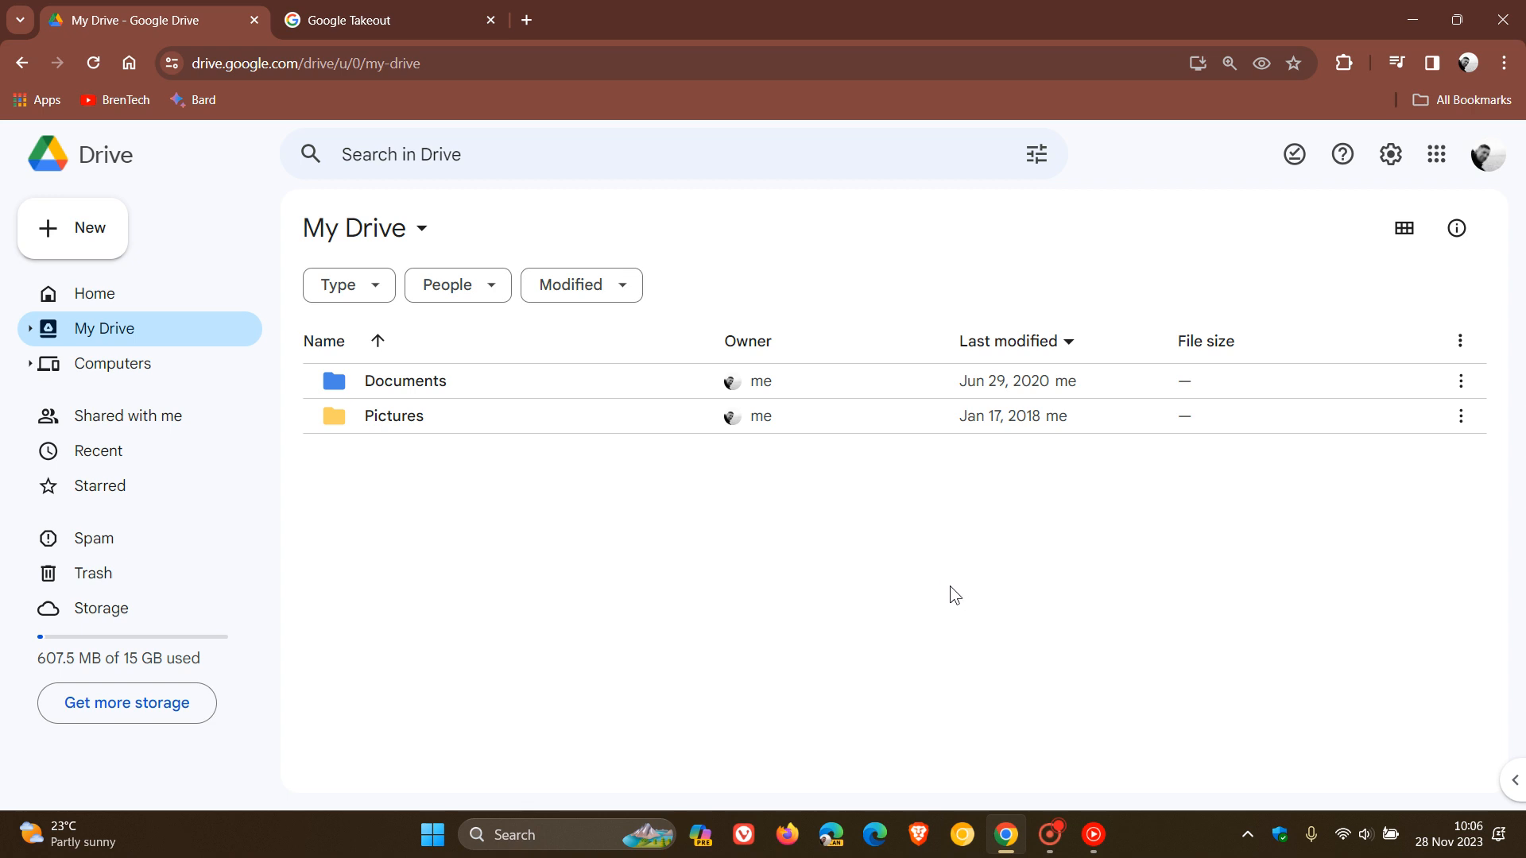
pyautogui.moveTo(971, 595)
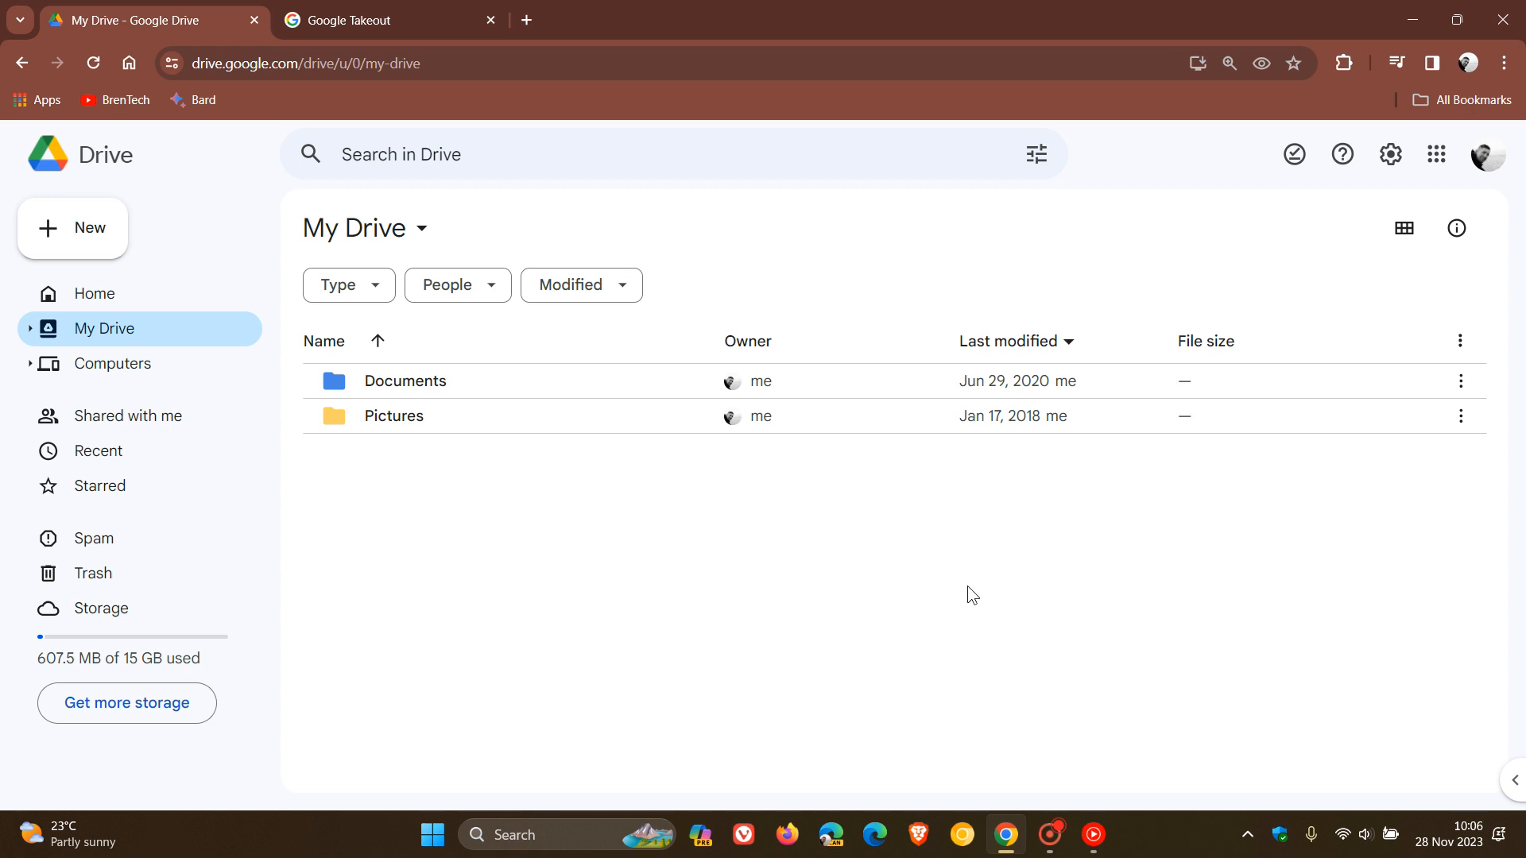
pyautogui.moveTo(1023, 571)
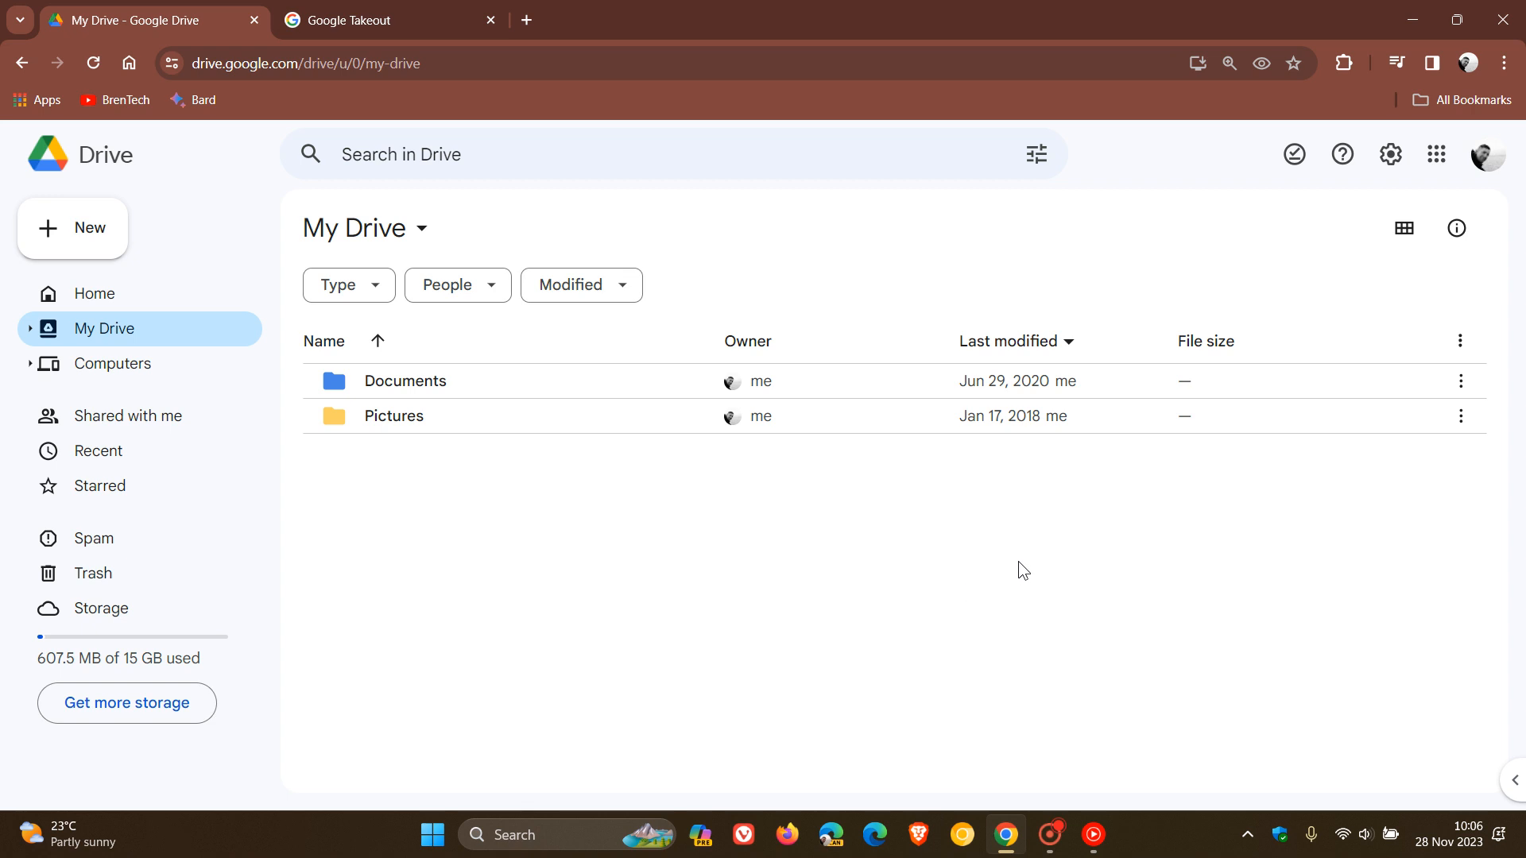
pyautogui.moveTo(915, 595)
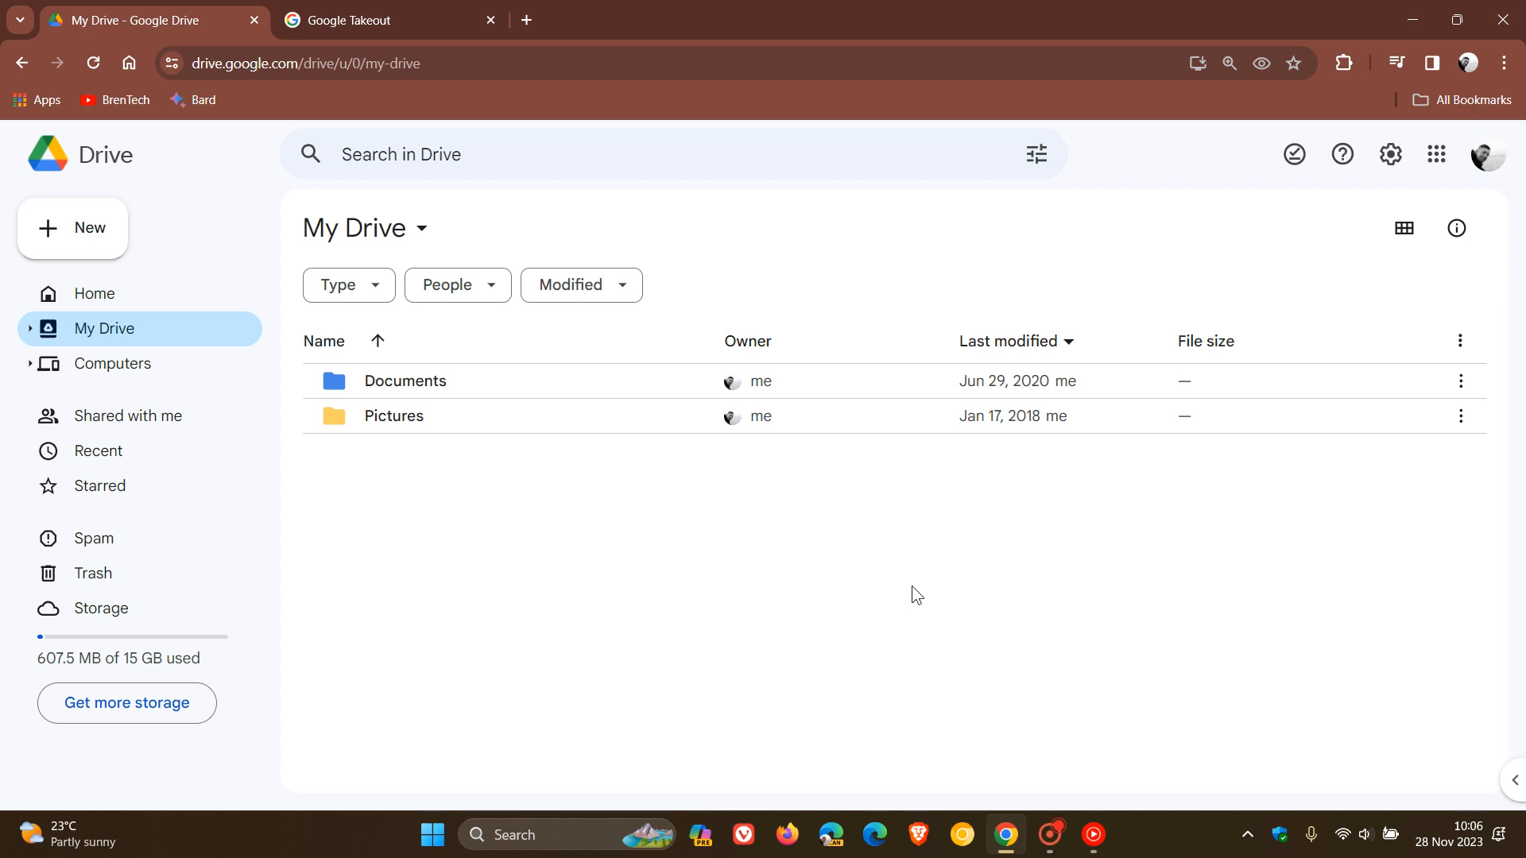
pyautogui.moveTo(915, 580)
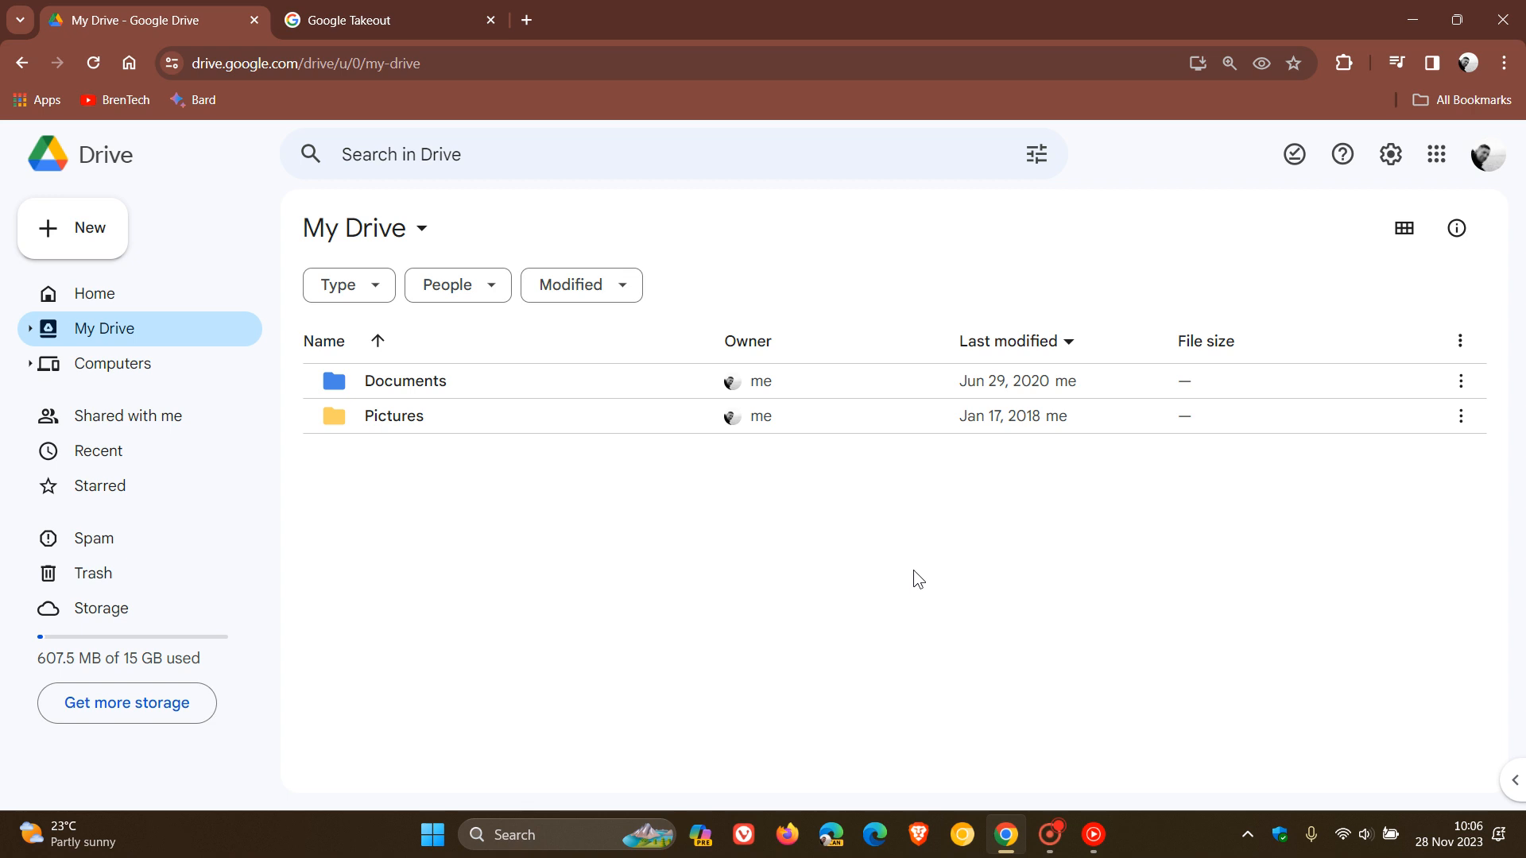
pyautogui.moveTo(905, 572)
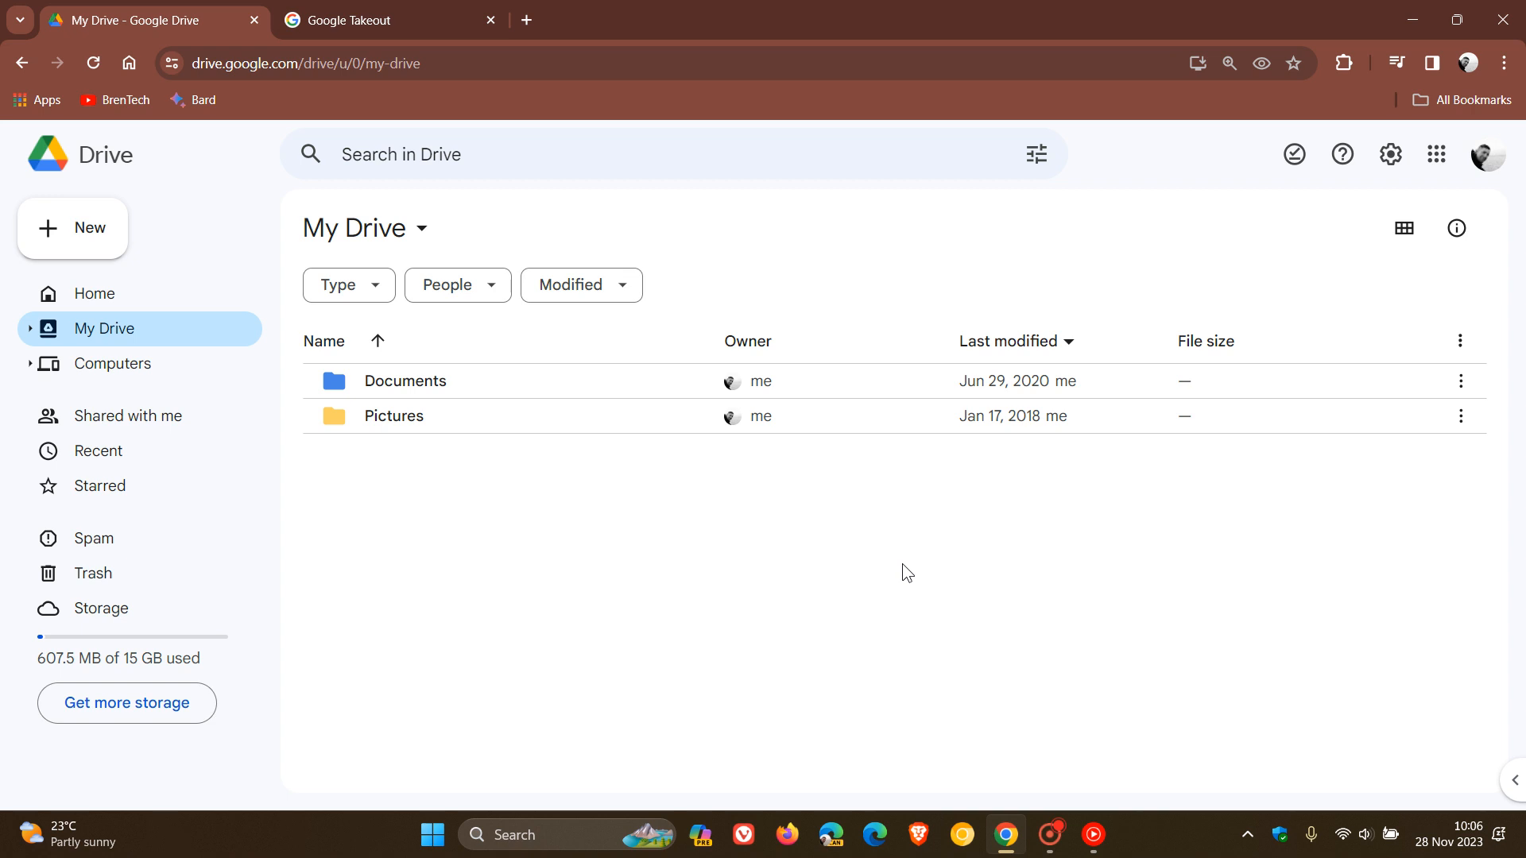
pyautogui.moveTo(691, 557)
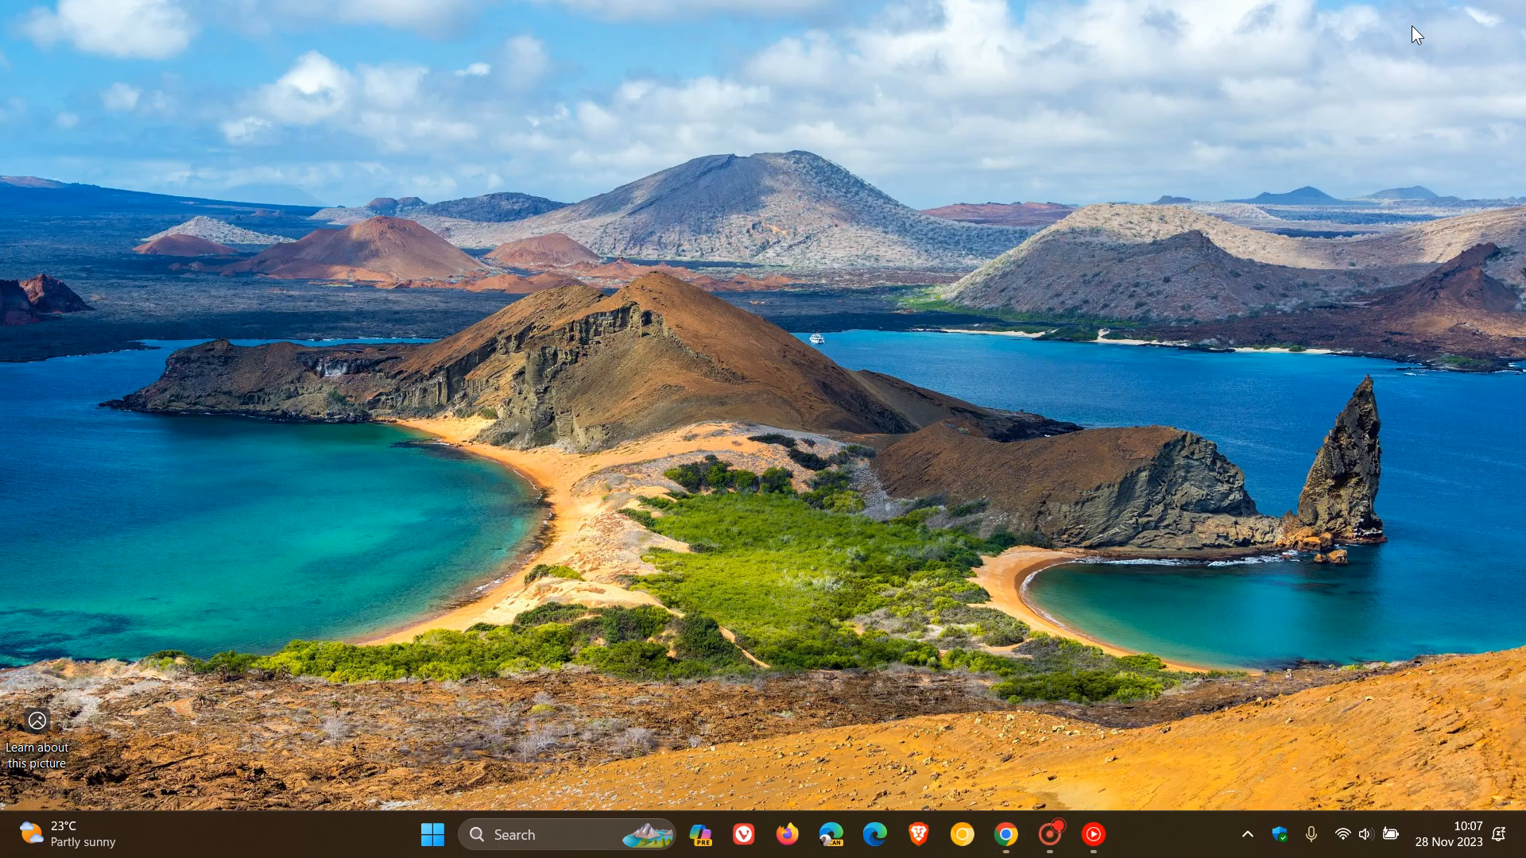
pyautogui.click(431, 835)
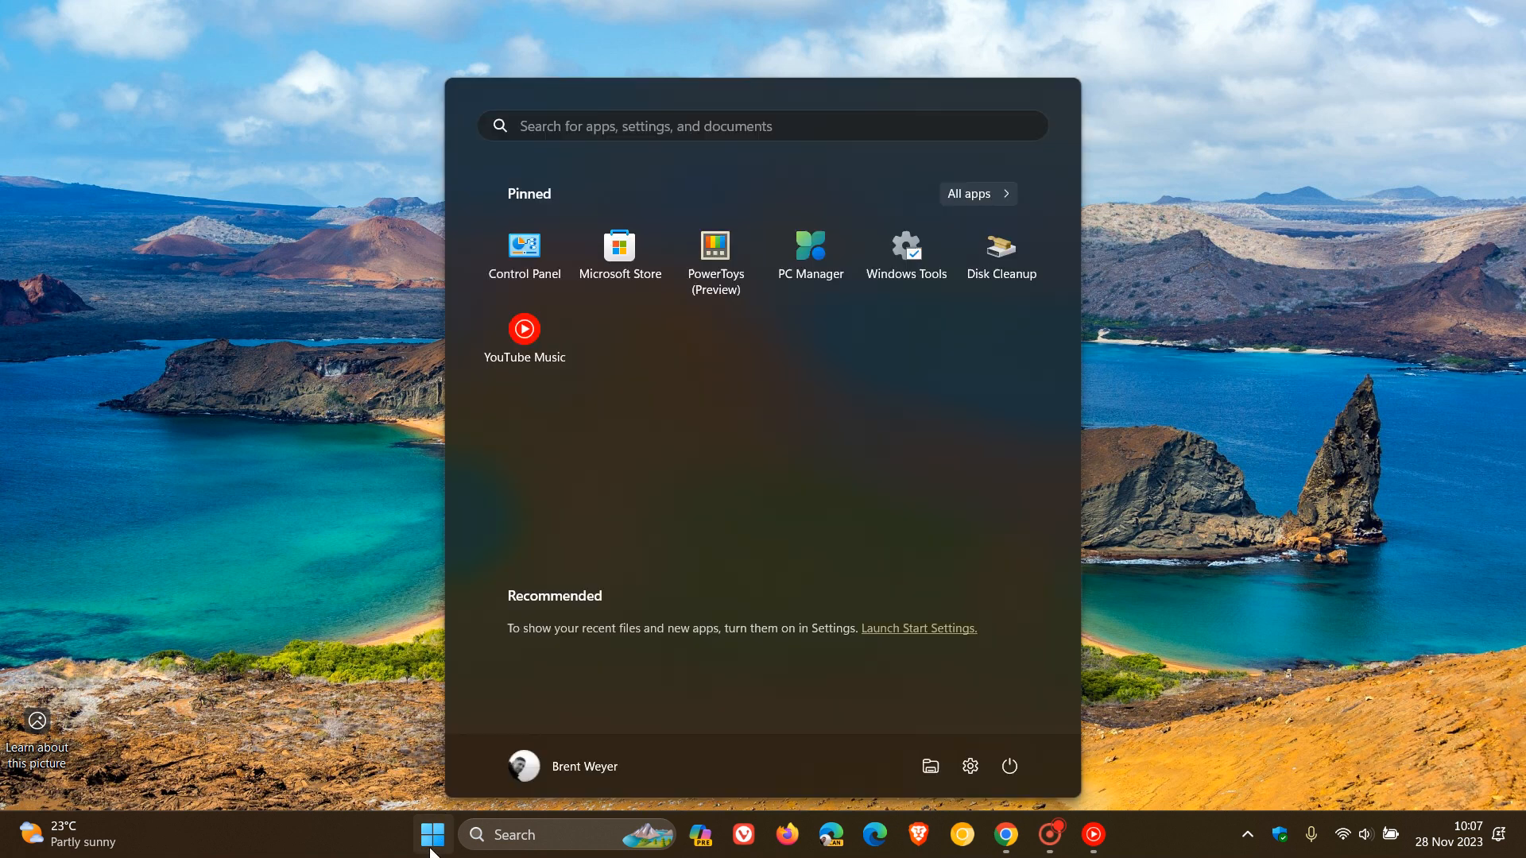
pyautogui.moveTo(928, 767)
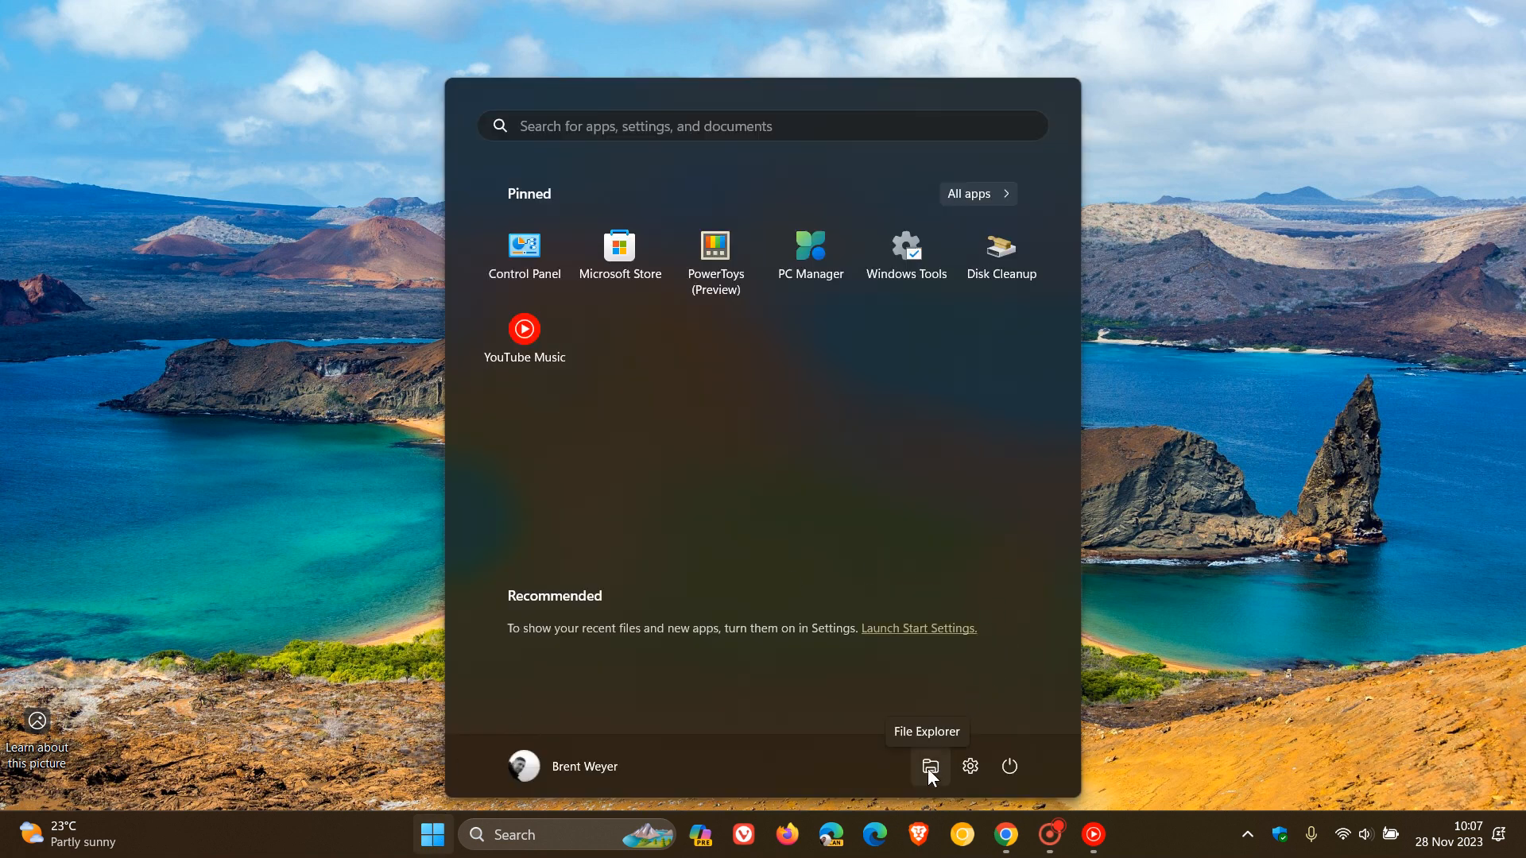
# Launch File Explorer and open the synced My Drive folder.
pyautogui.click(927, 767)
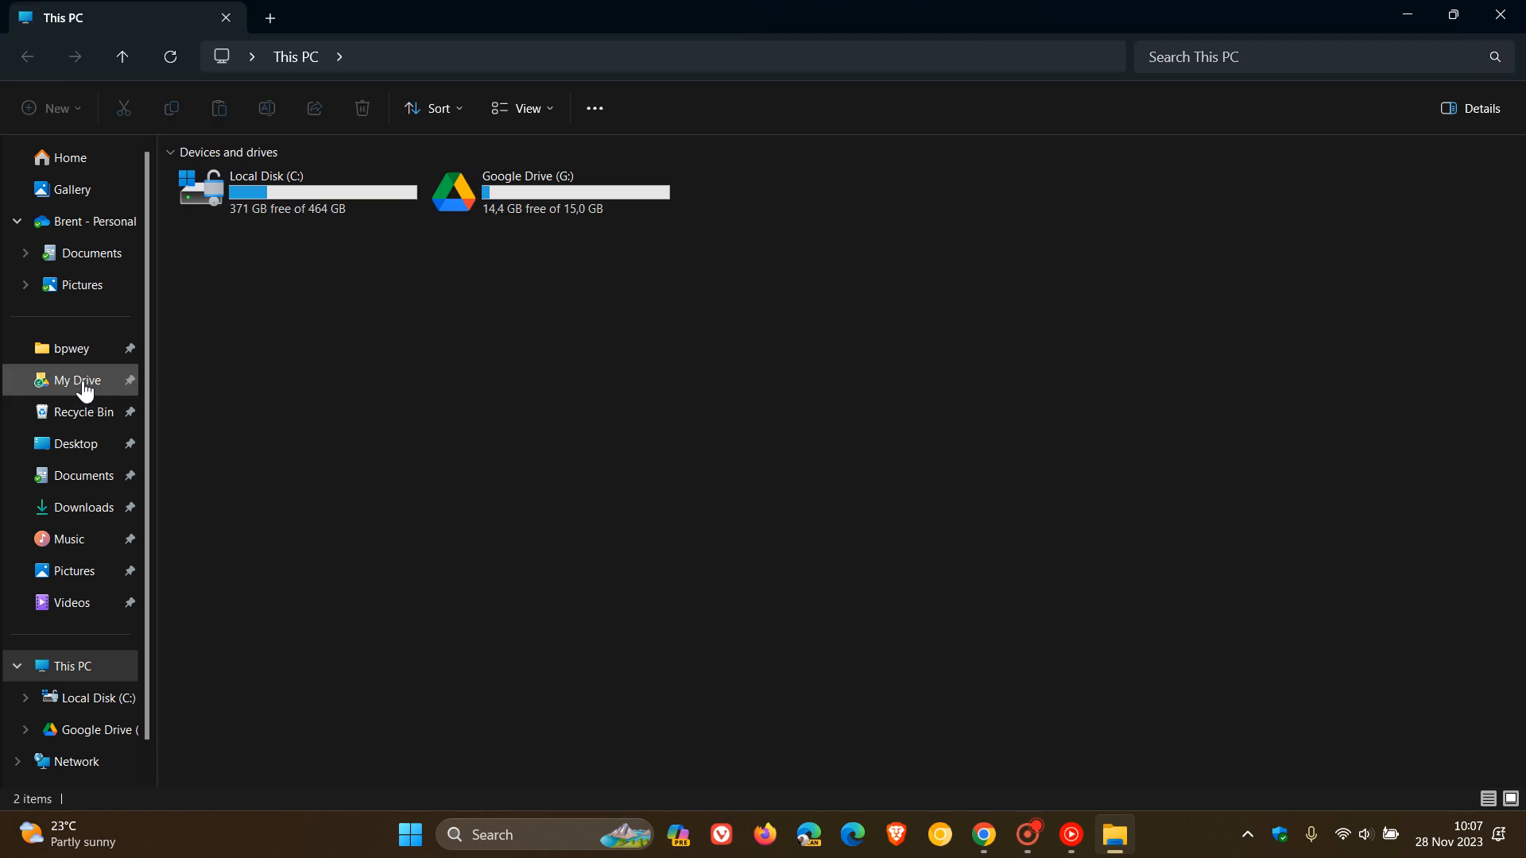
pyautogui.click(76, 380)
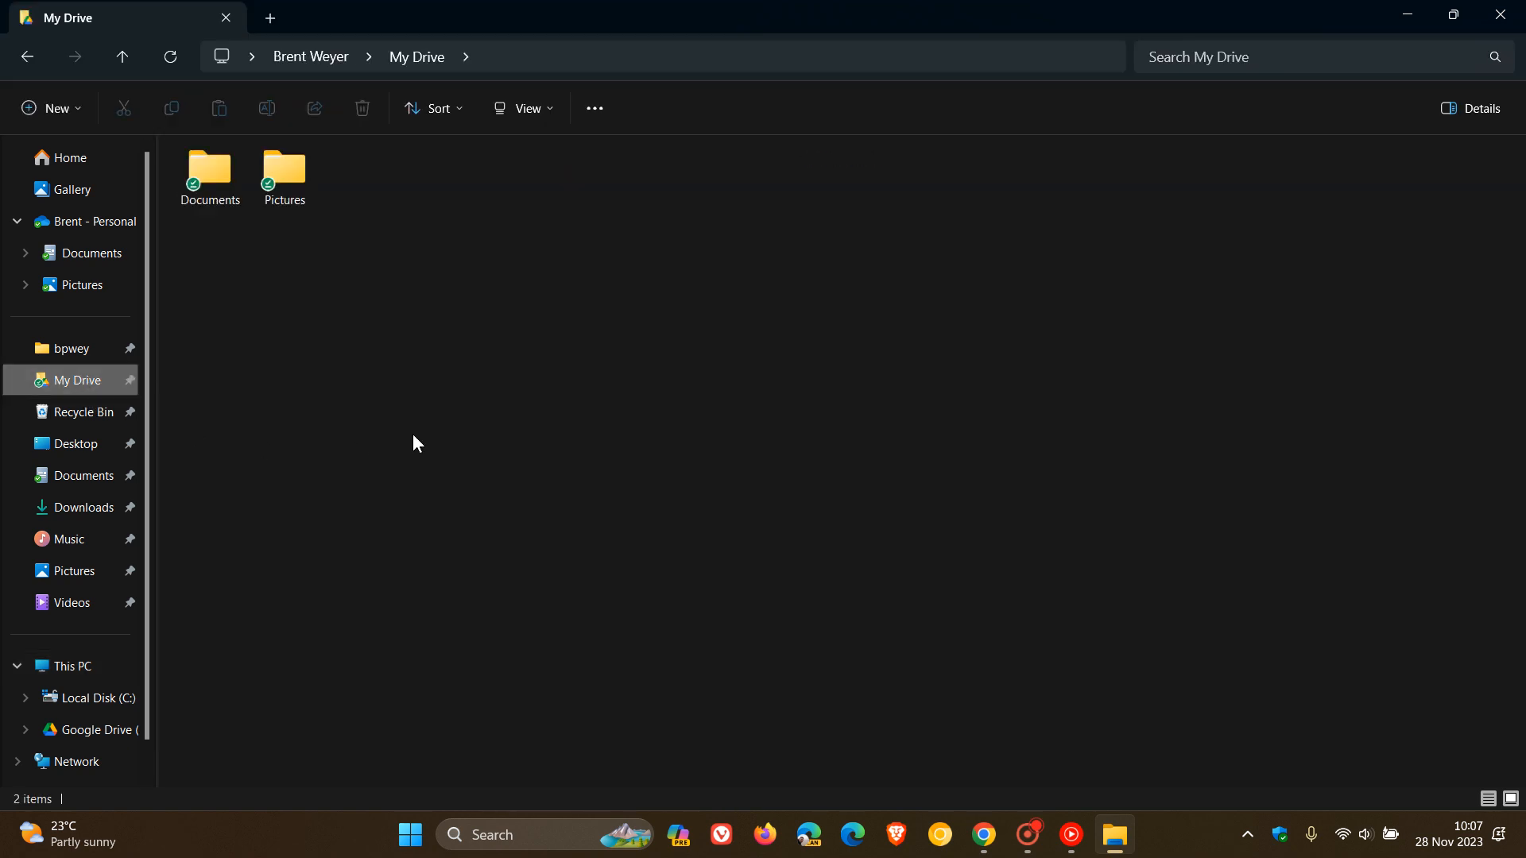
pyautogui.moveTo(676, 516)
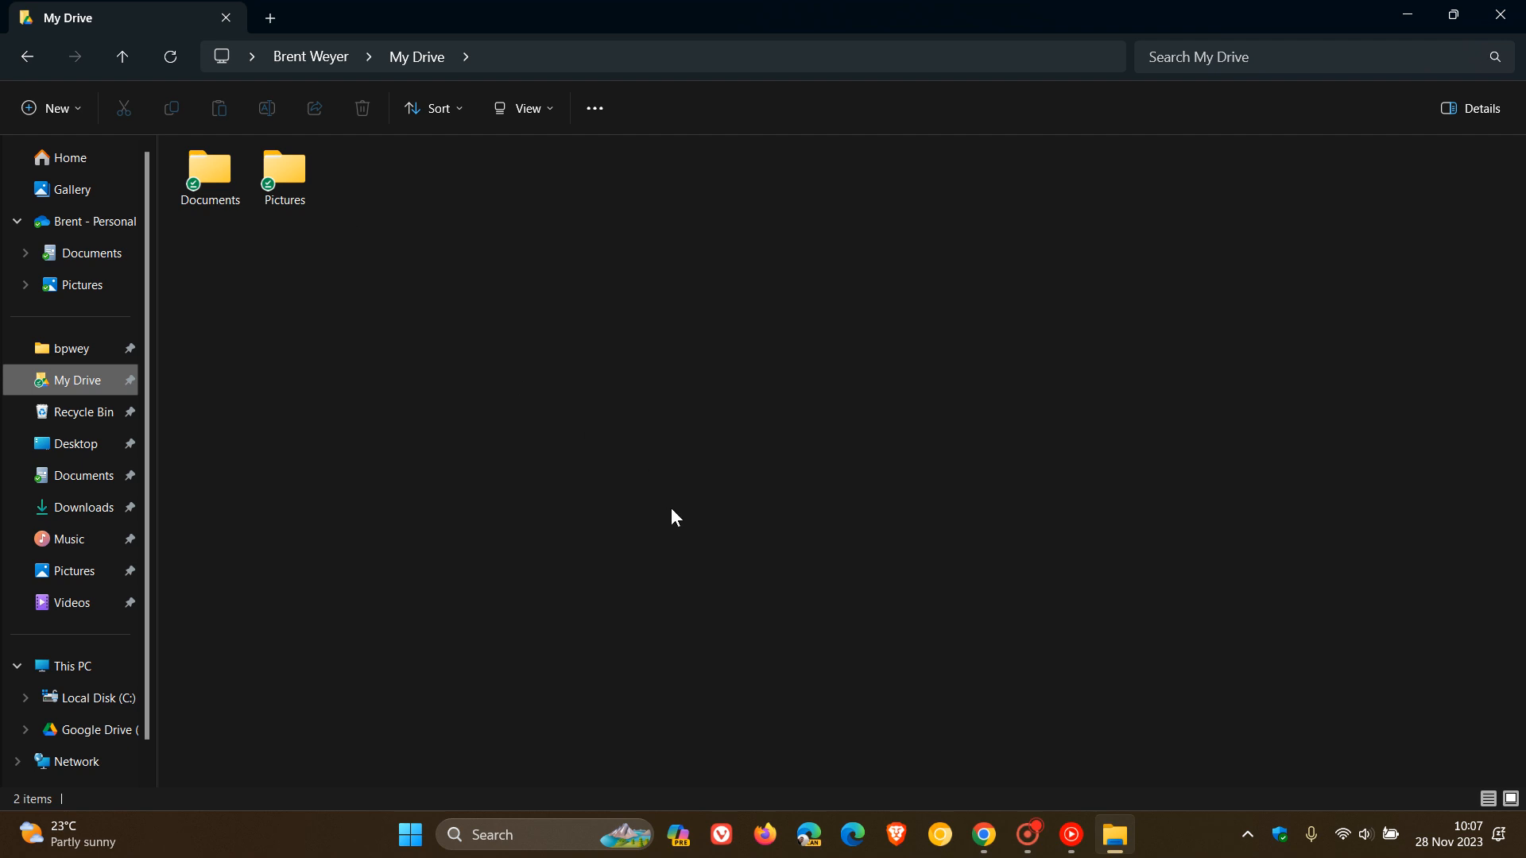
pyautogui.moveTo(691, 369)
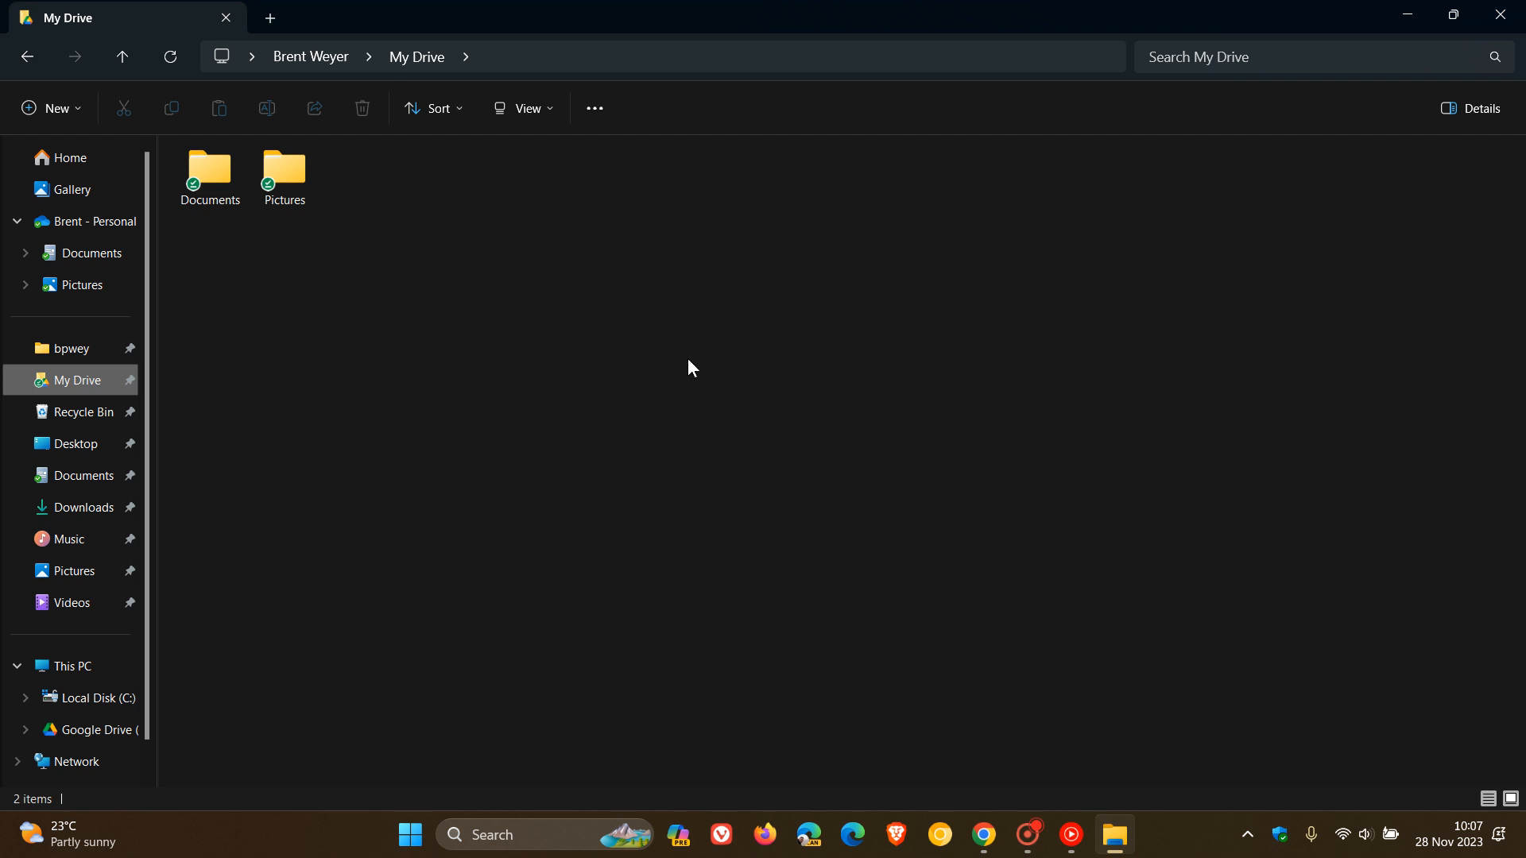
pyautogui.moveTo(1018, 445)
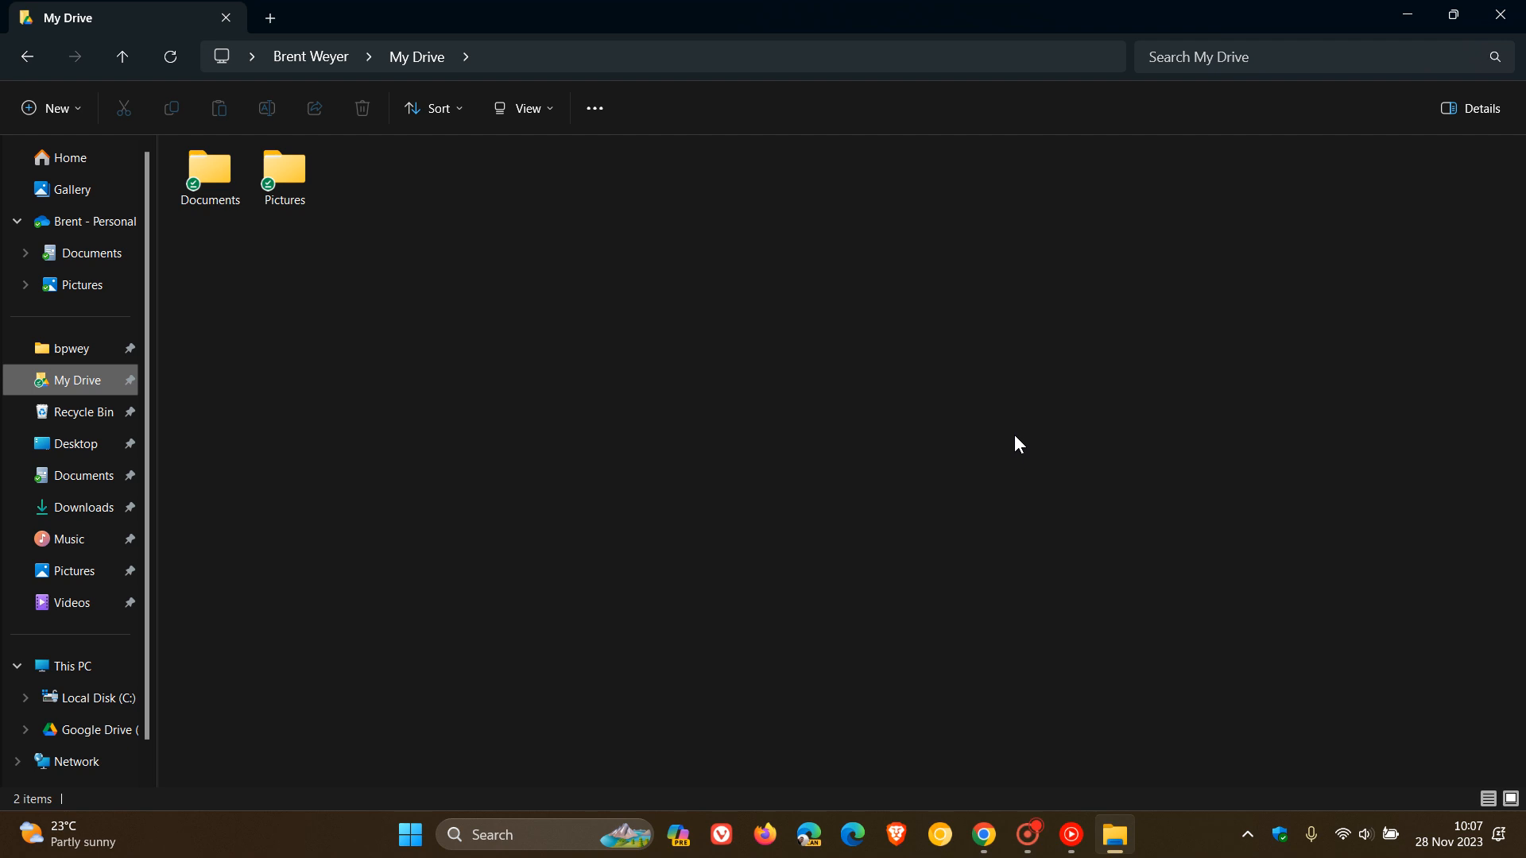
pyautogui.moveTo(982, 836)
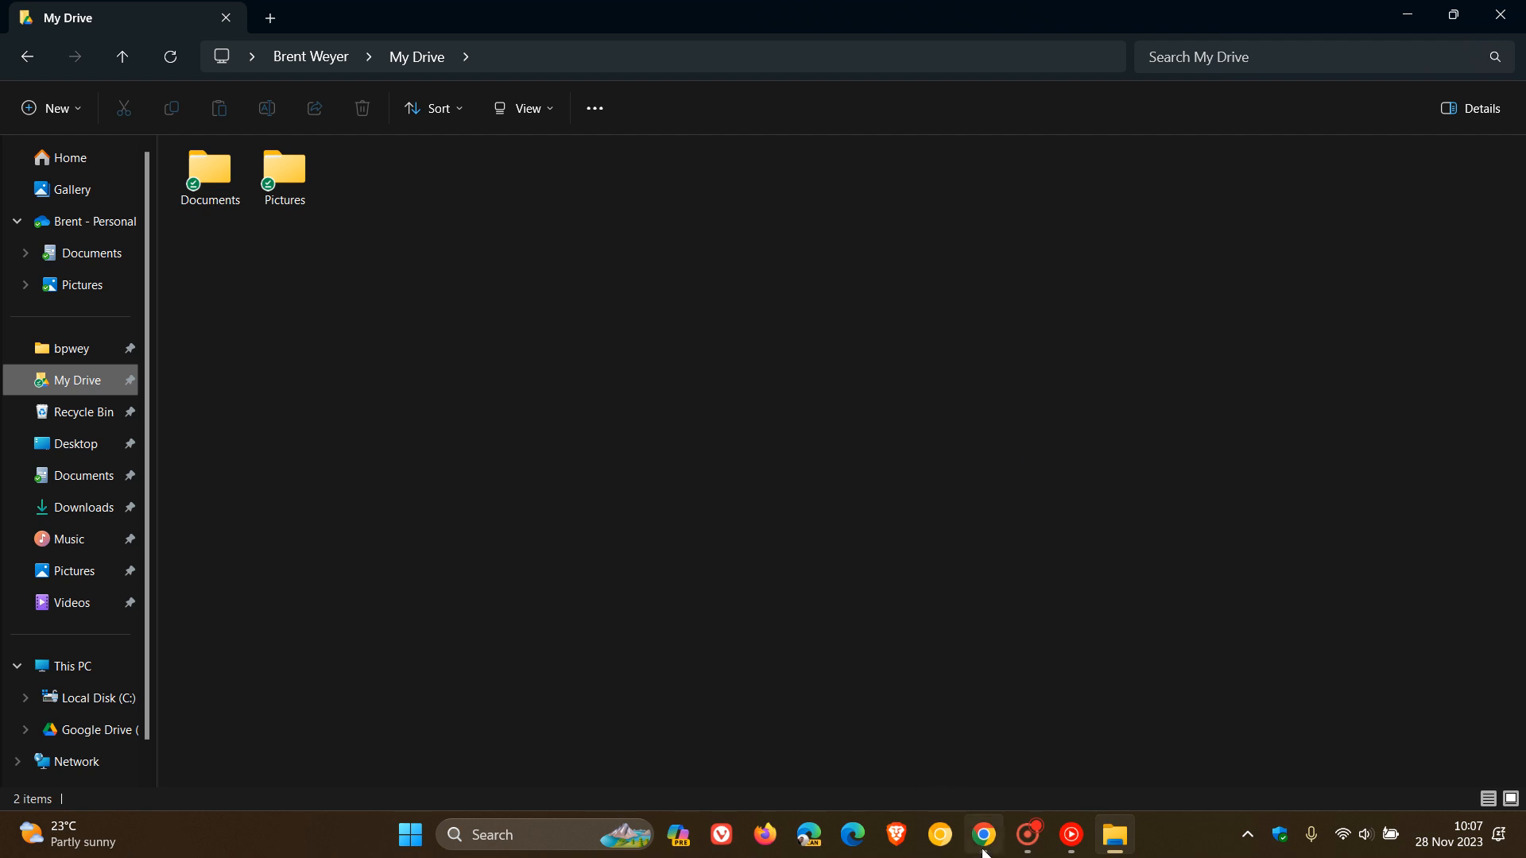
# Switch back to Chrome to show the My Drive page with Documents and Pictures.
pyautogui.click(983, 836)
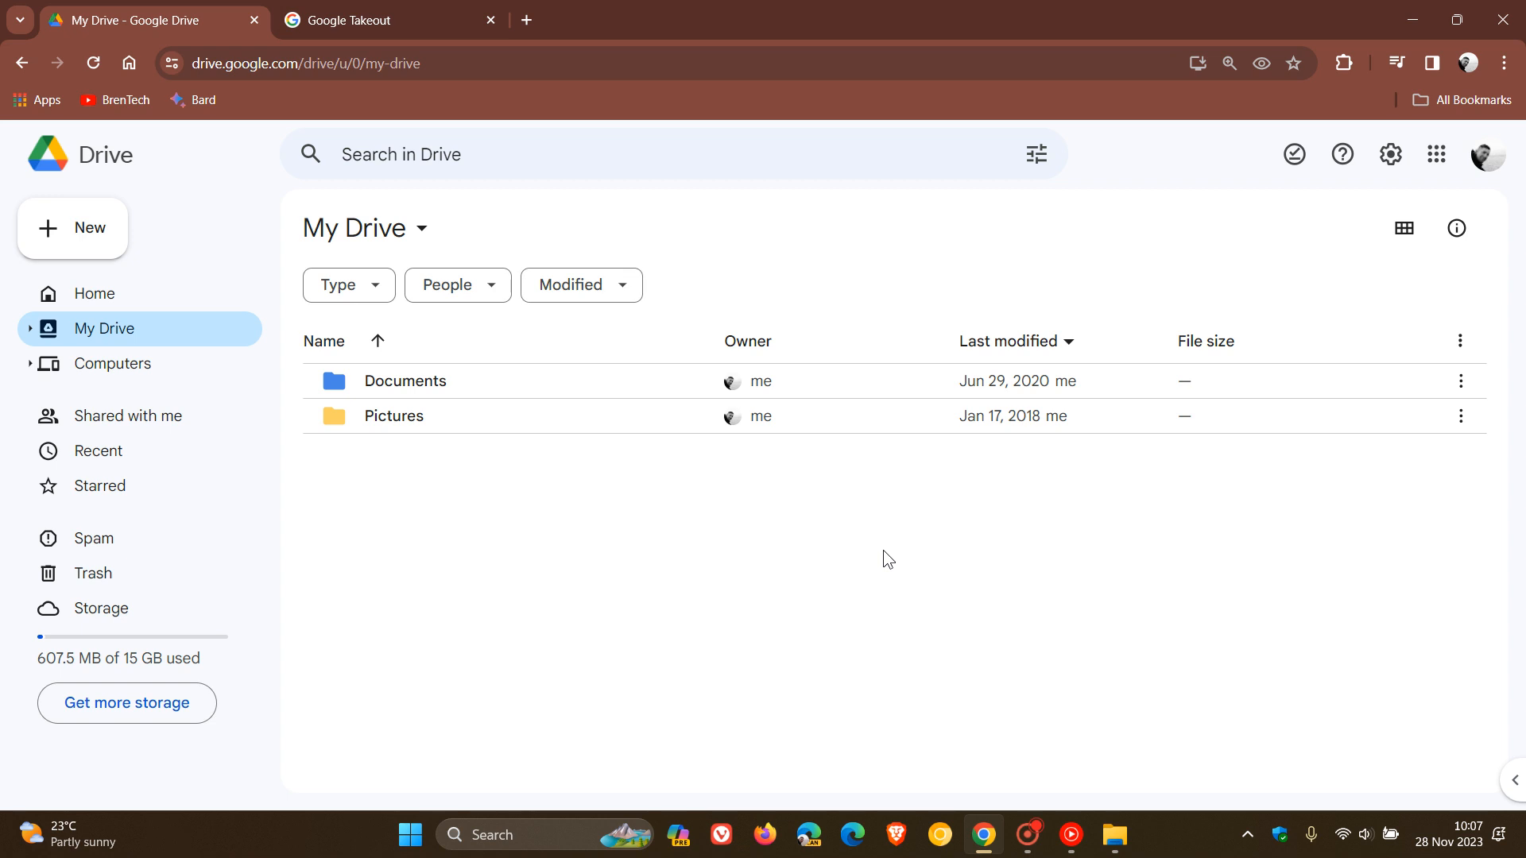
pyautogui.moveTo(937, 578)
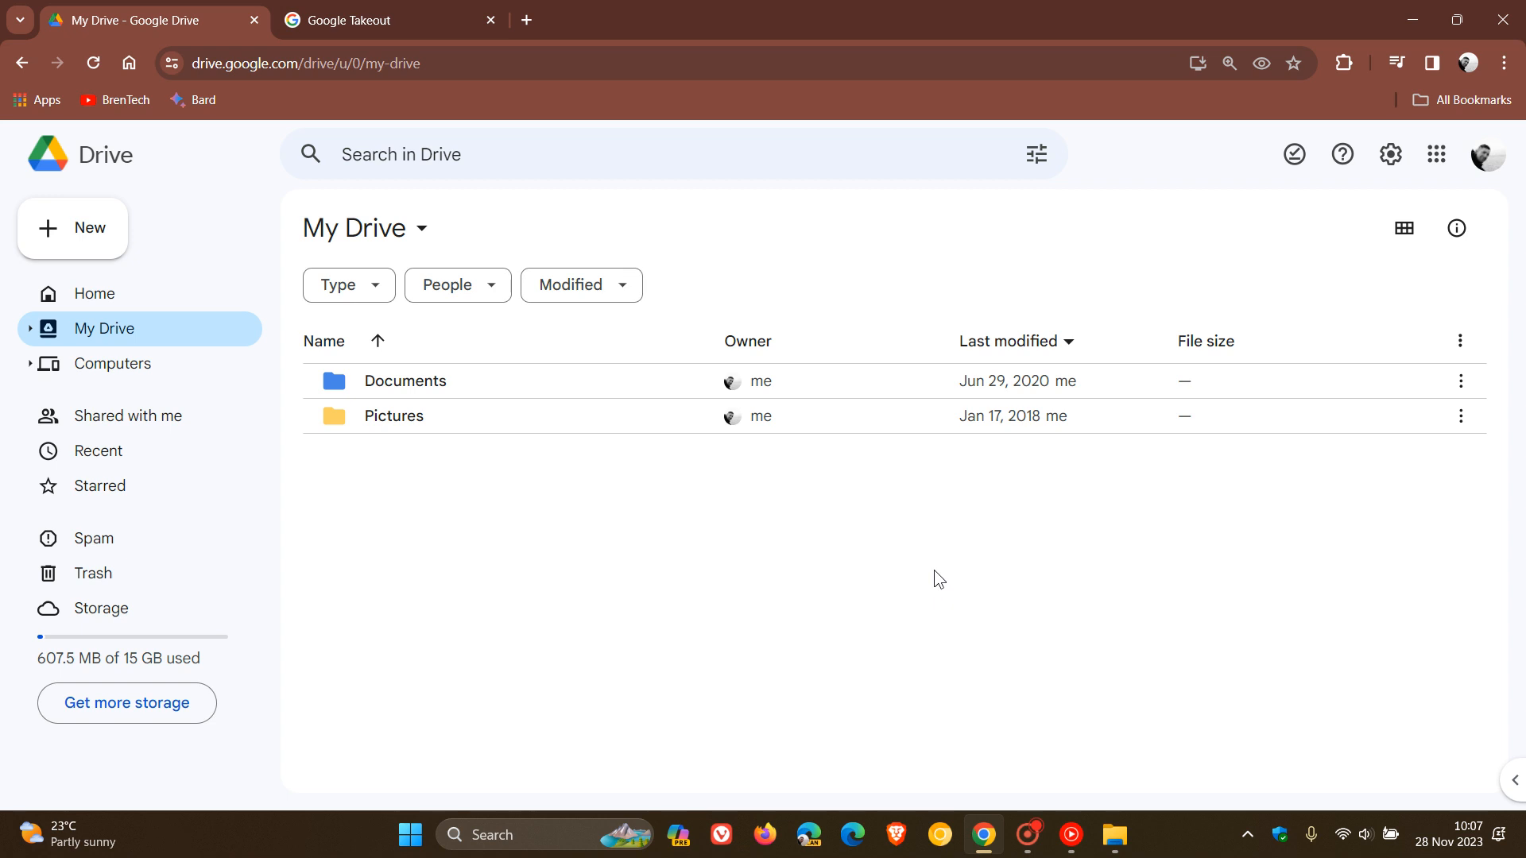
# Switch to the Google Takeout tab showing Drive checked among 51 of 52 products.
pyautogui.click(375, 19)
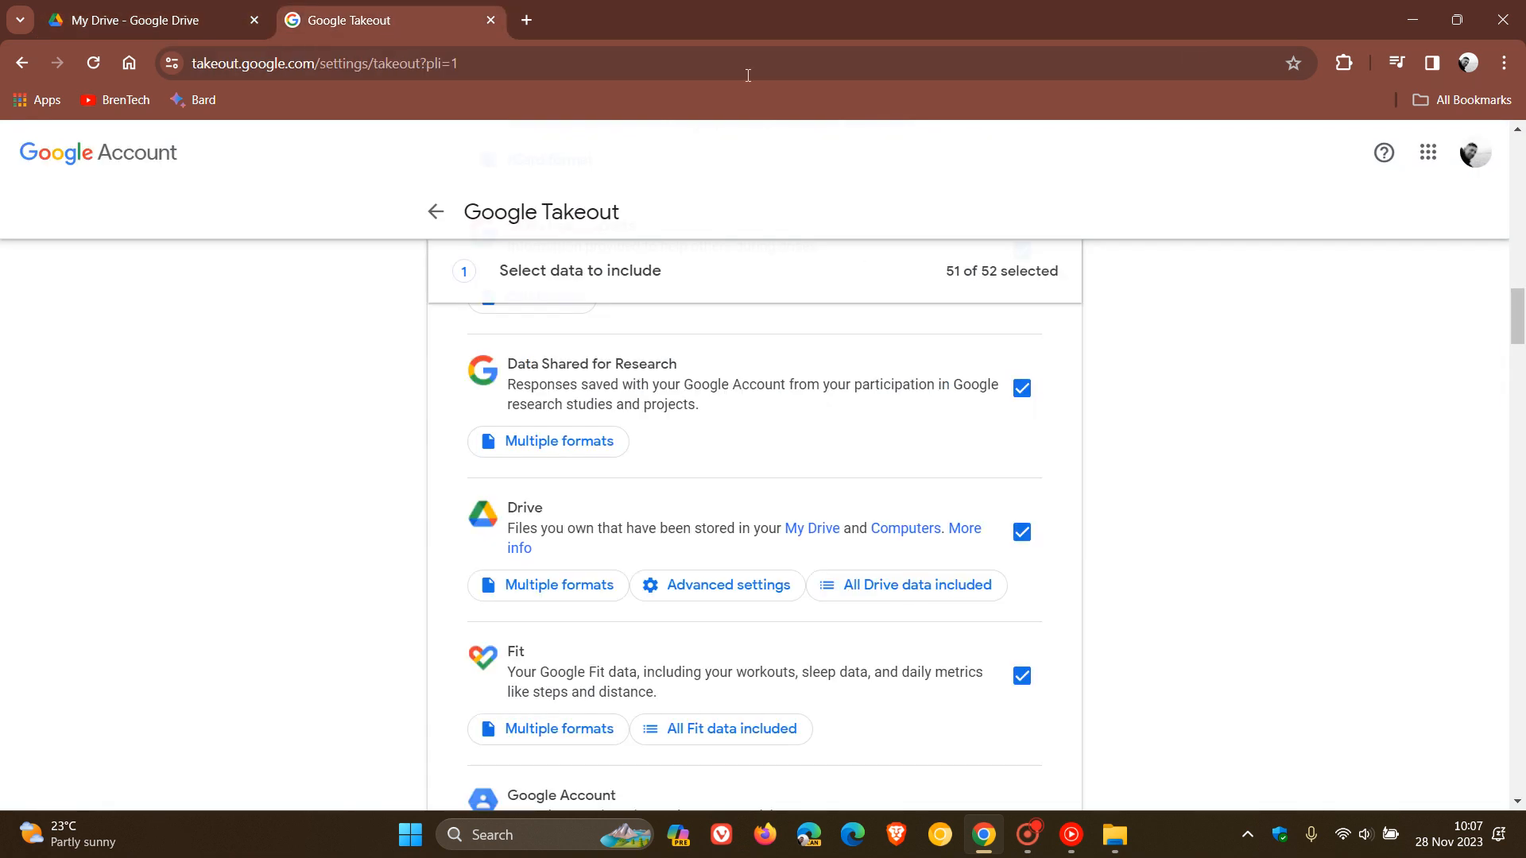
pyautogui.moveTo(1322, 421)
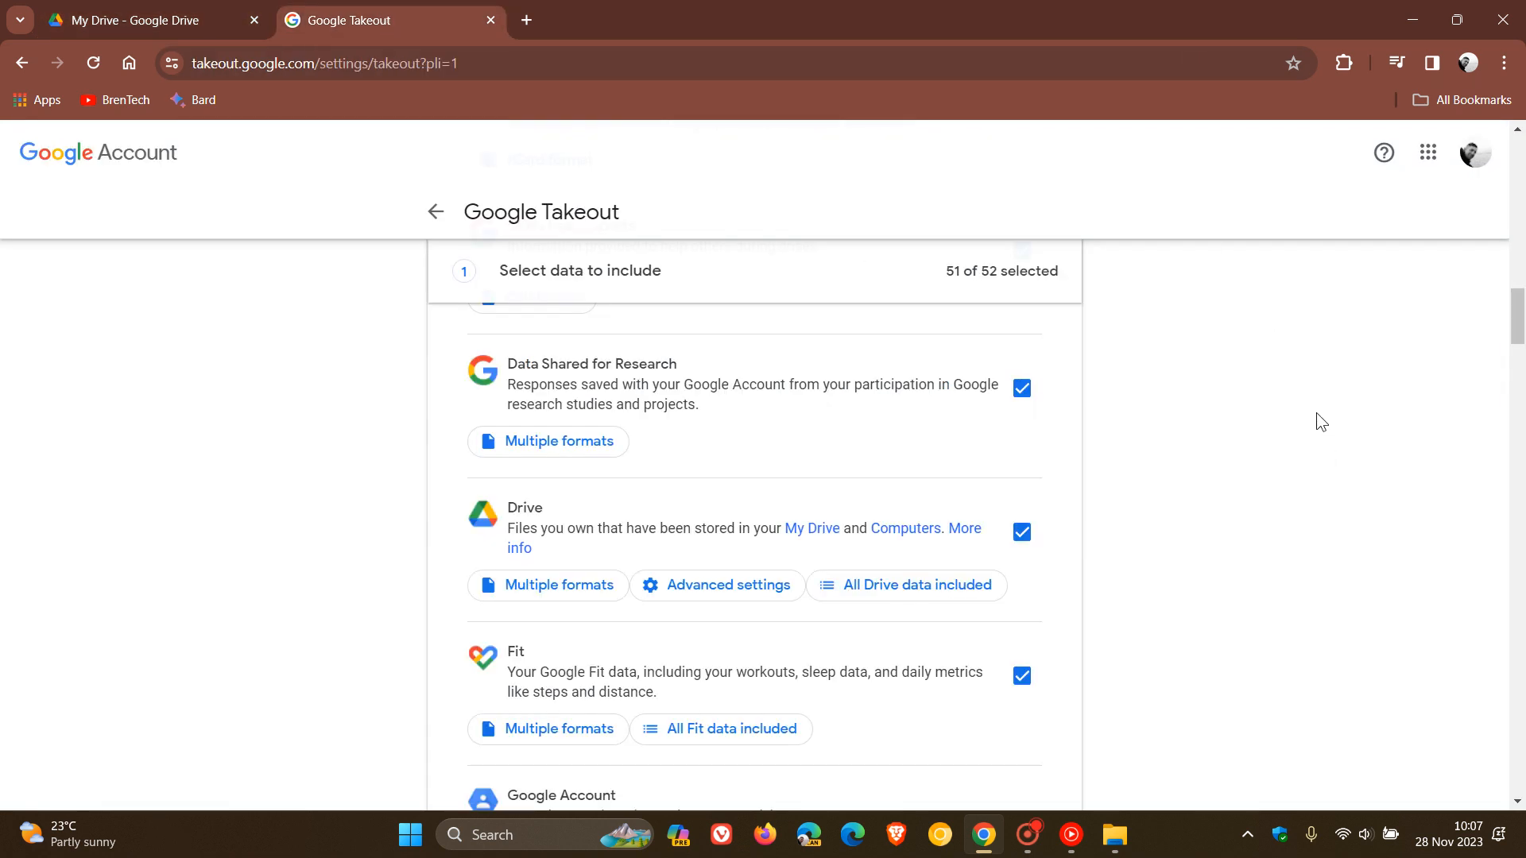
pyautogui.moveTo(1175, 486)
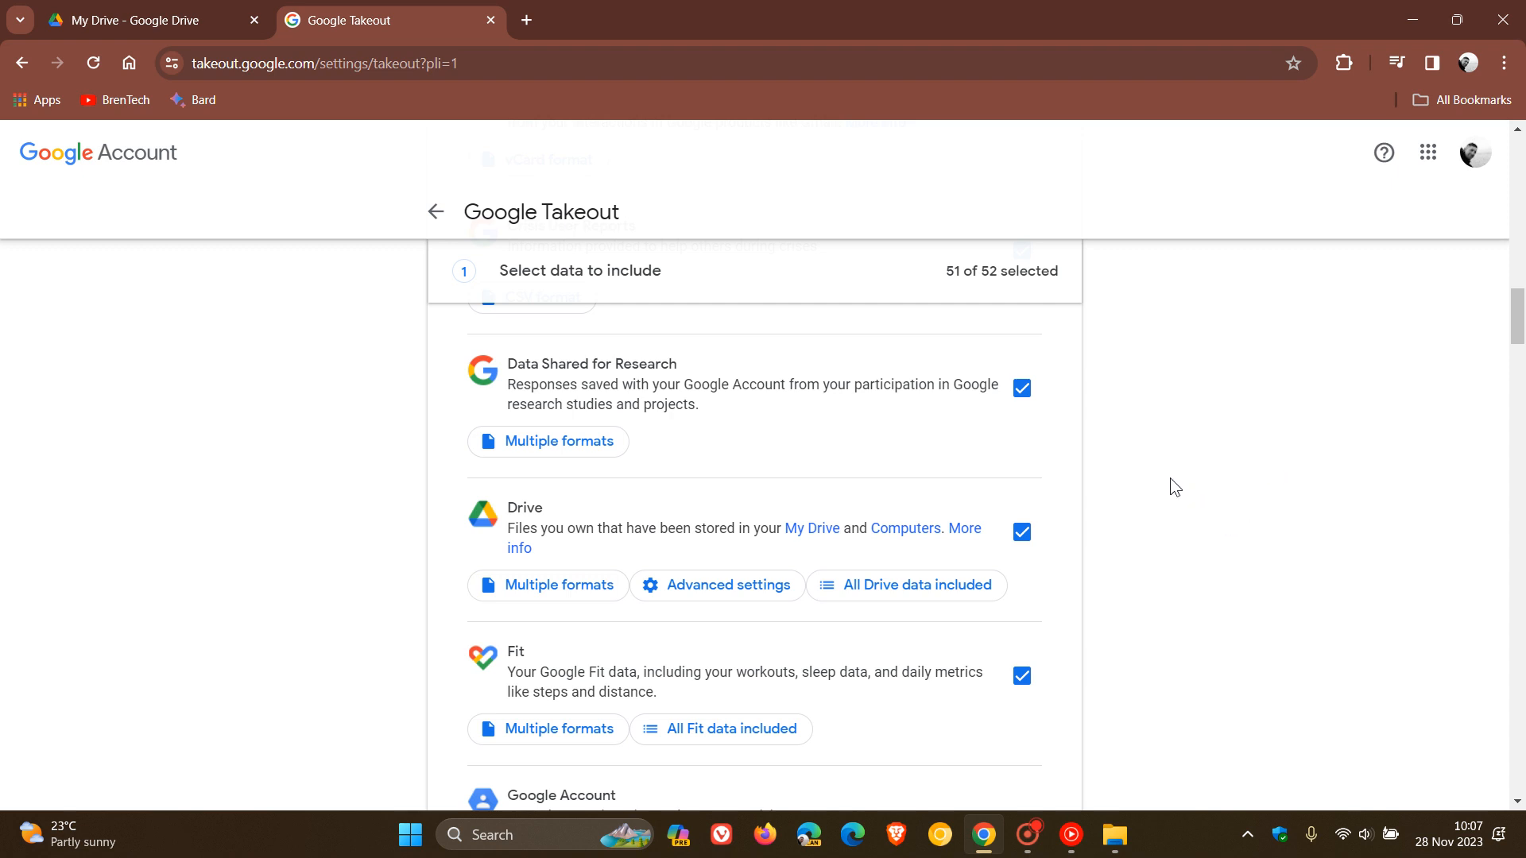
pyautogui.moveTo(1044, 575)
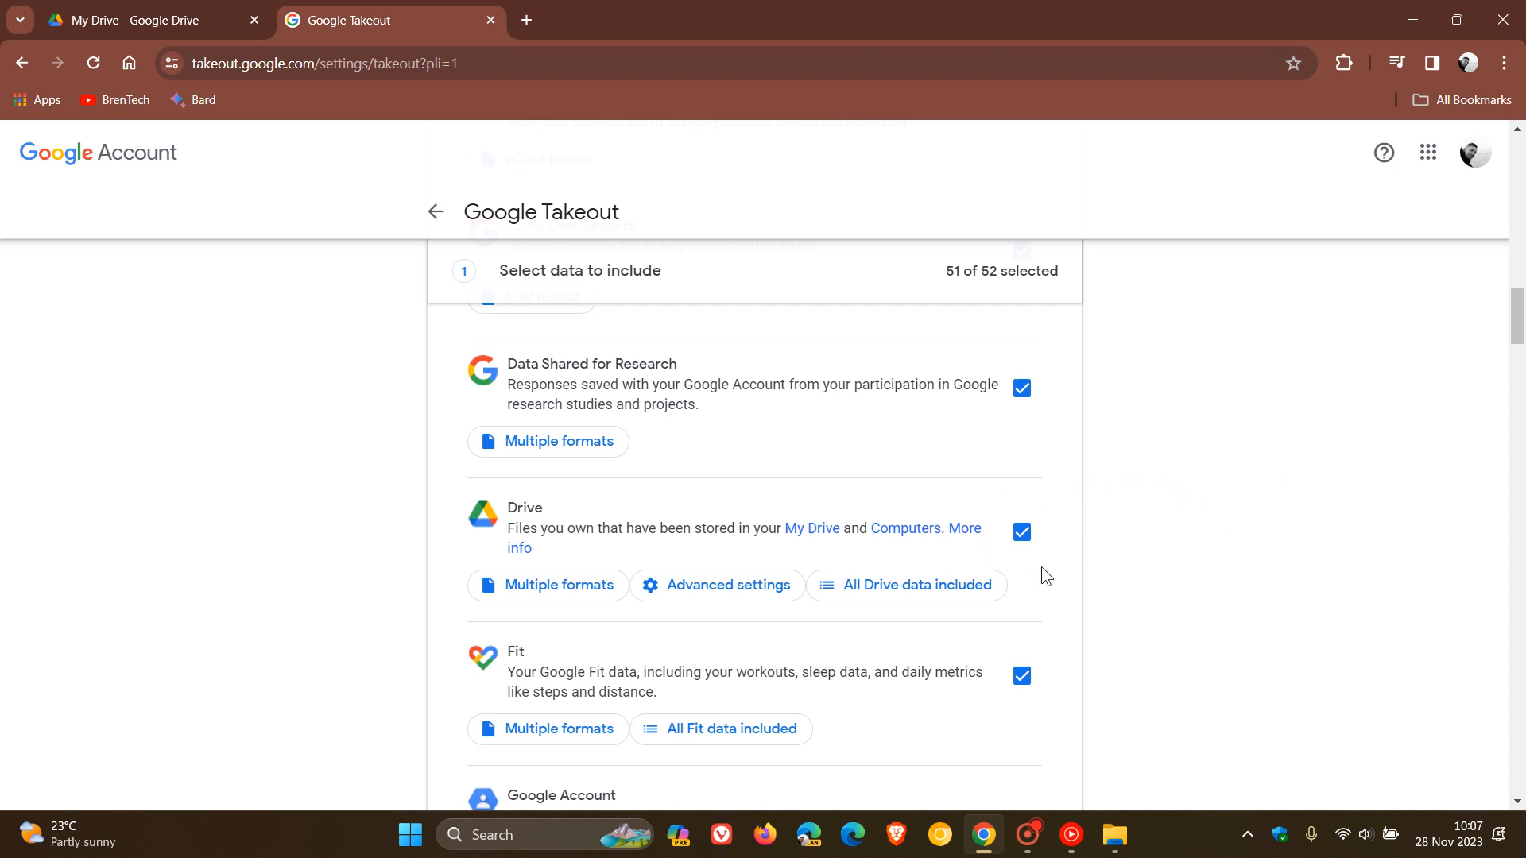
pyautogui.moveTo(1180, 541)
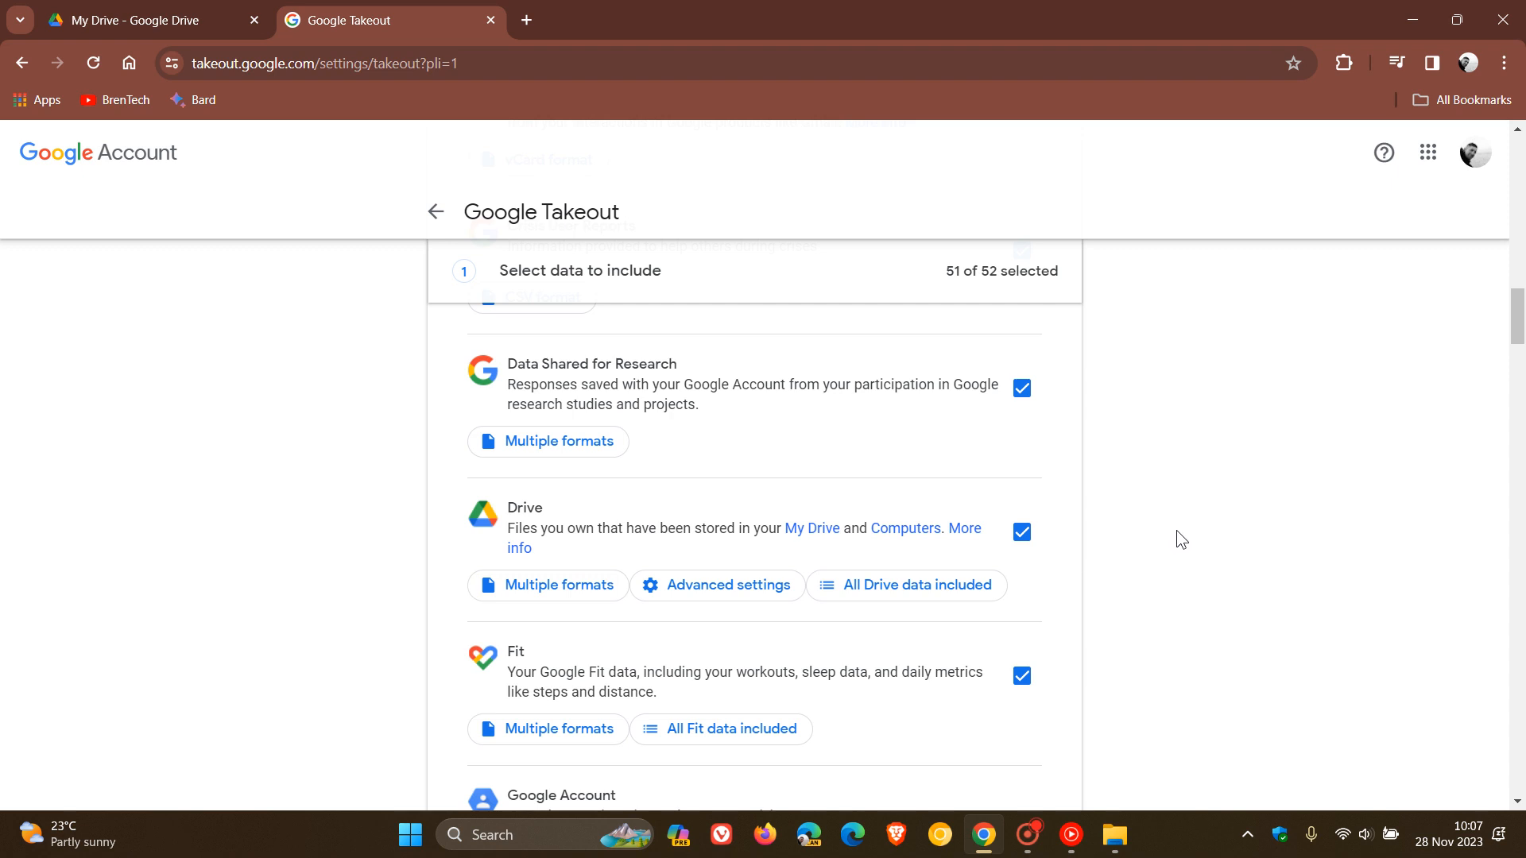
pyautogui.moveTo(1049, 485)
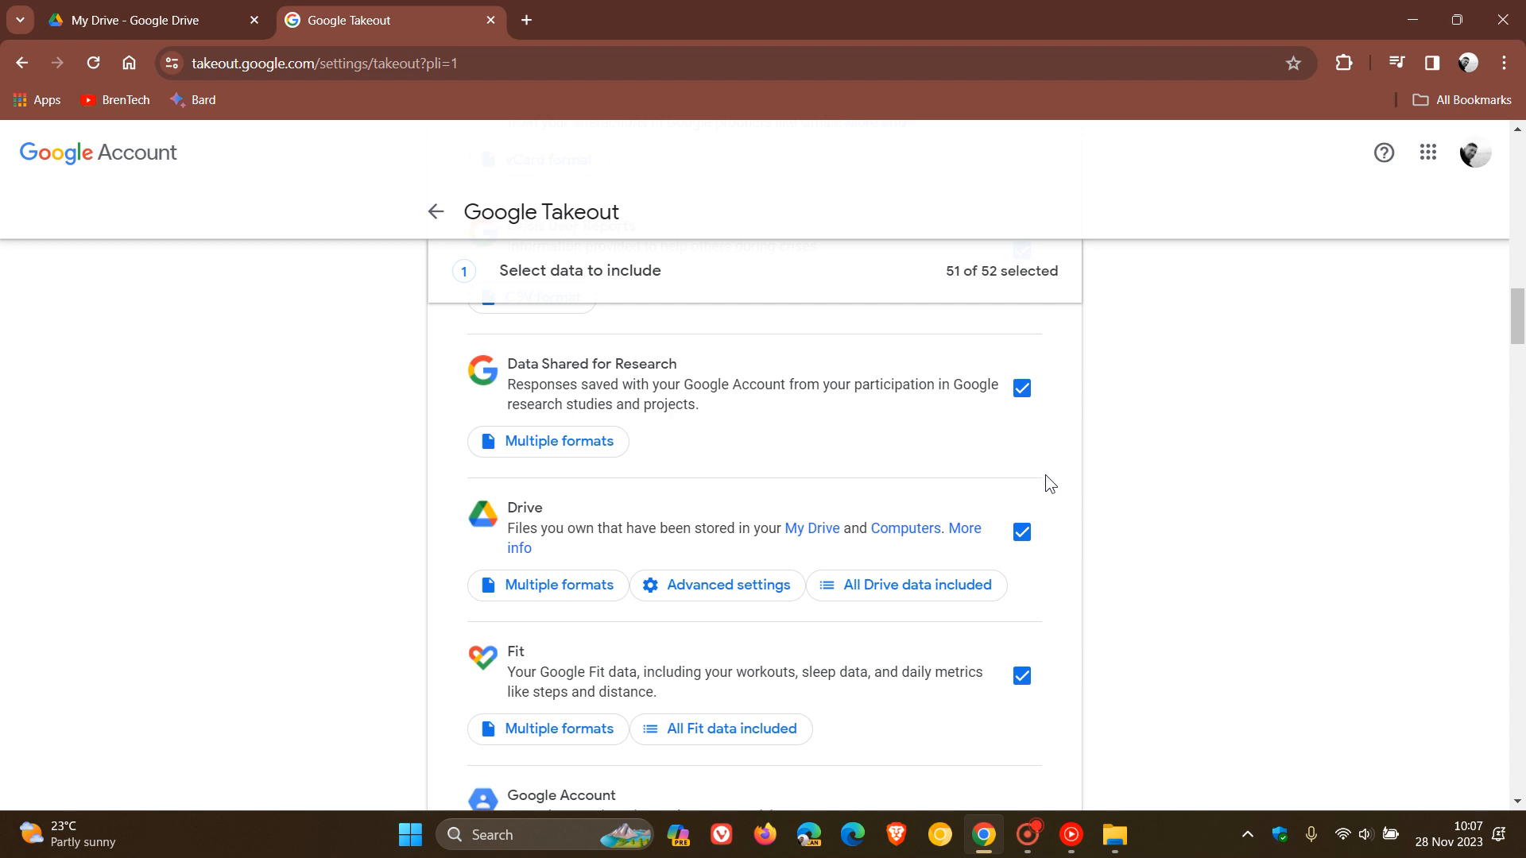
pyautogui.moveTo(1256, 509)
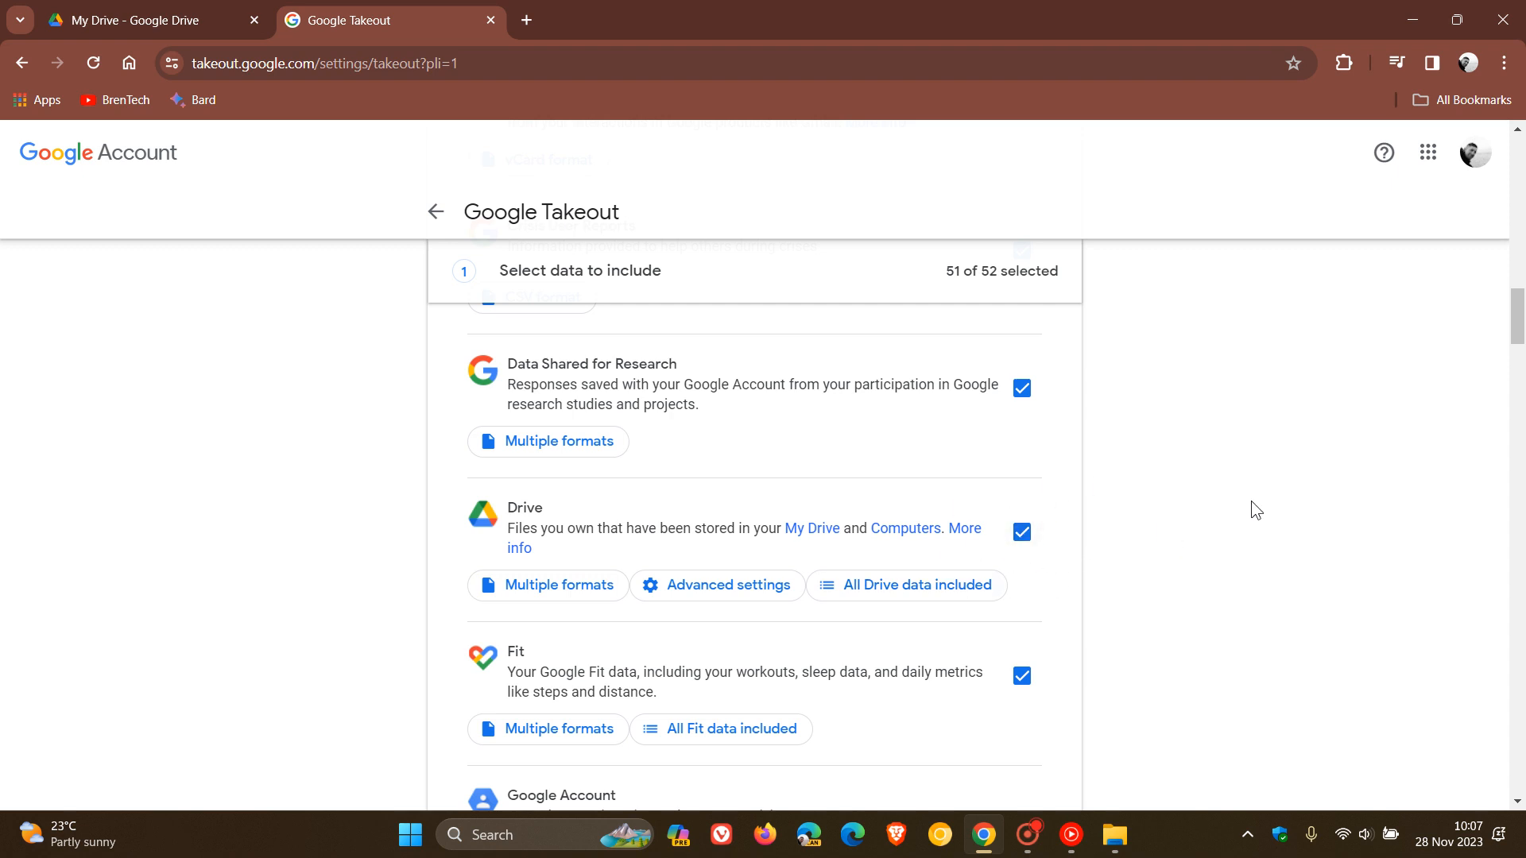
pyautogui.moveTo(1248, 511)
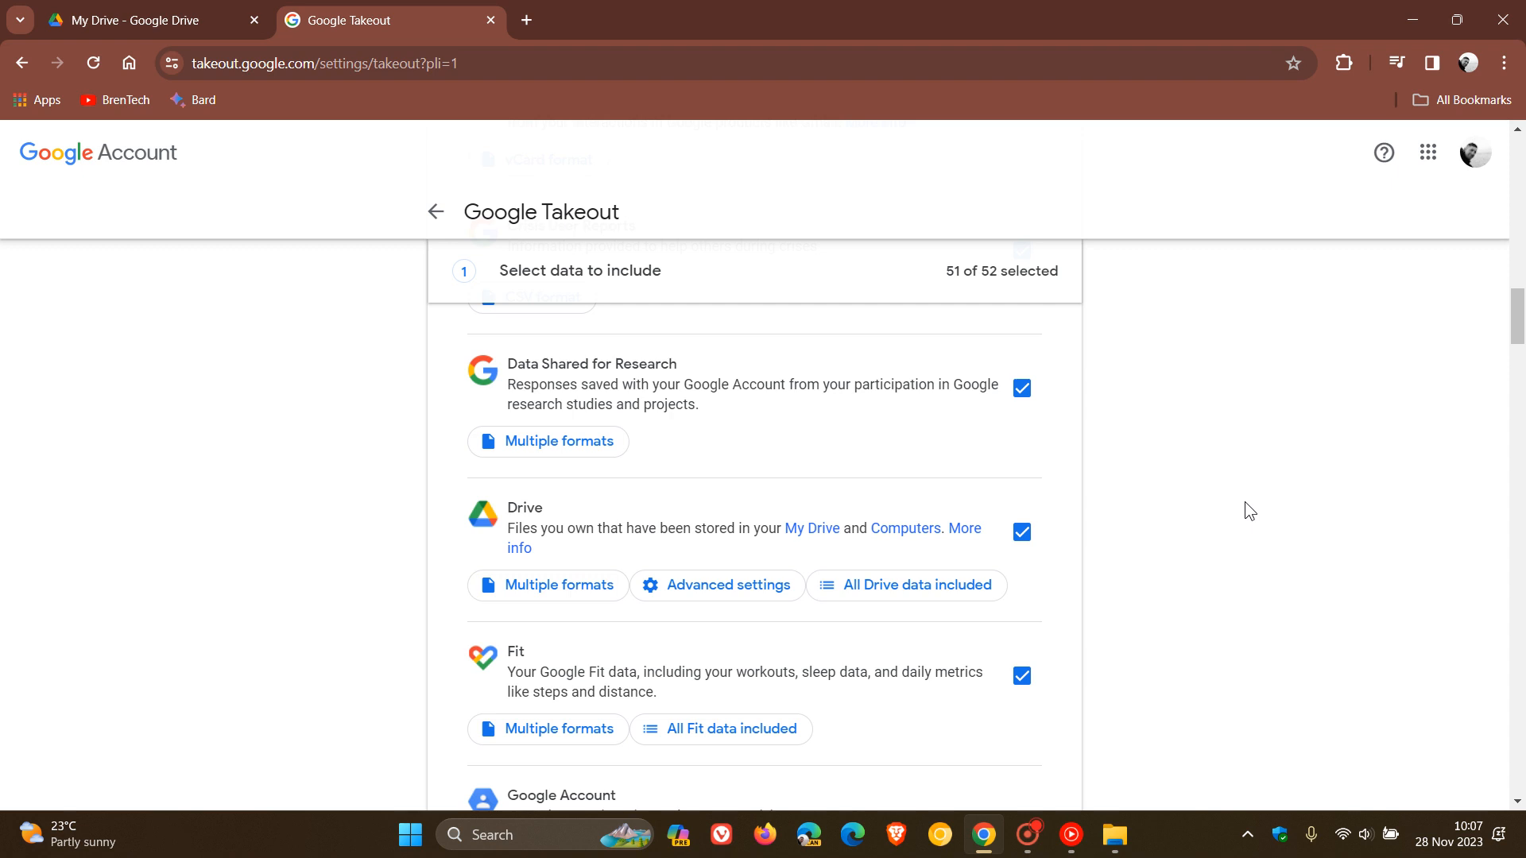
# Switch to the My Drive - Google Drive tab in Chrome.
pyautogui.click(146, 19)
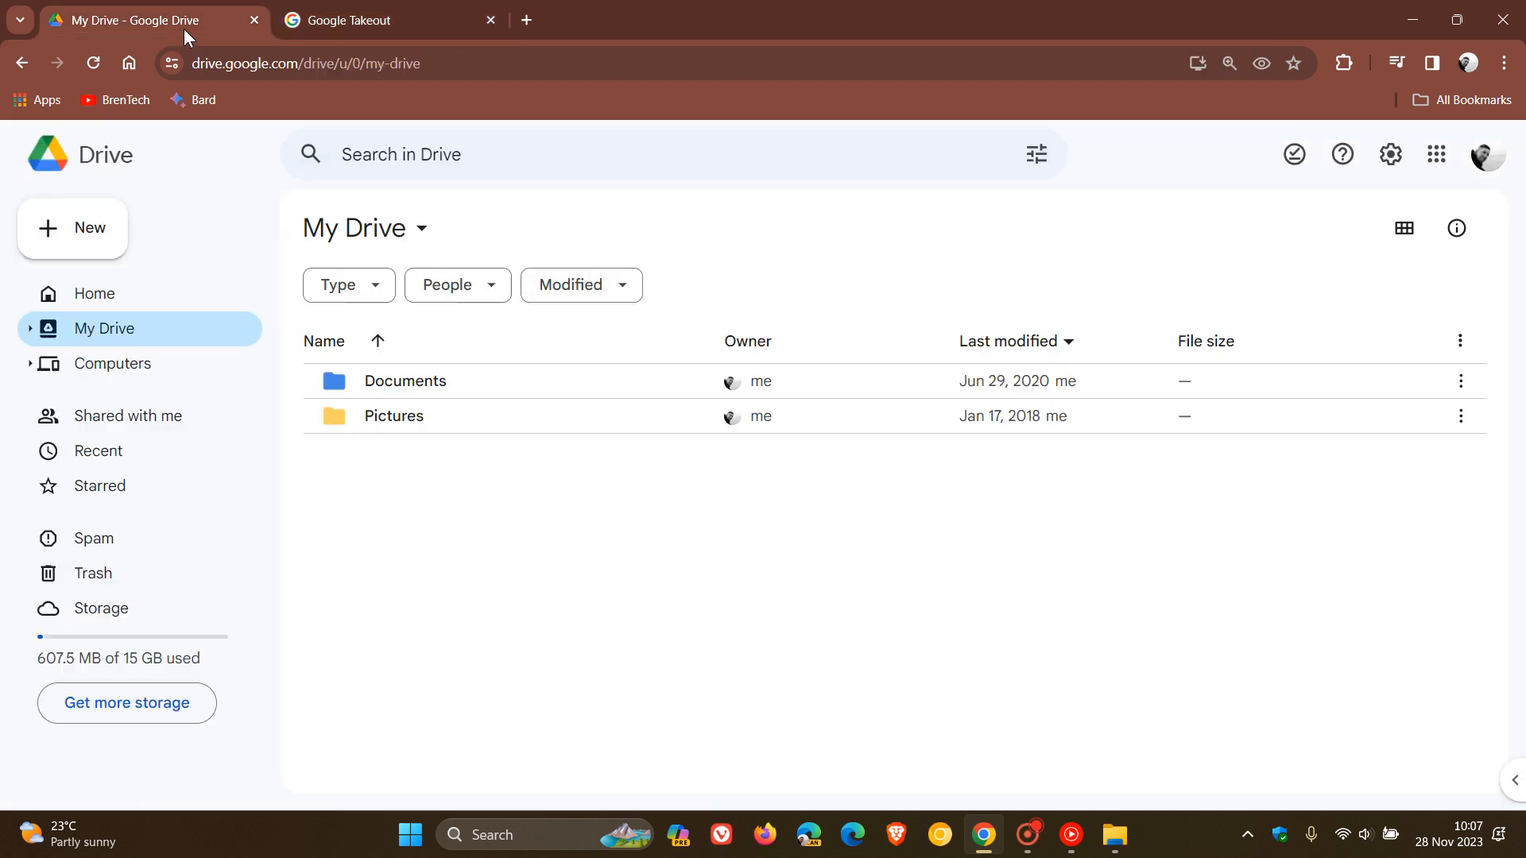
pyautogui.moveTo(979, 573)
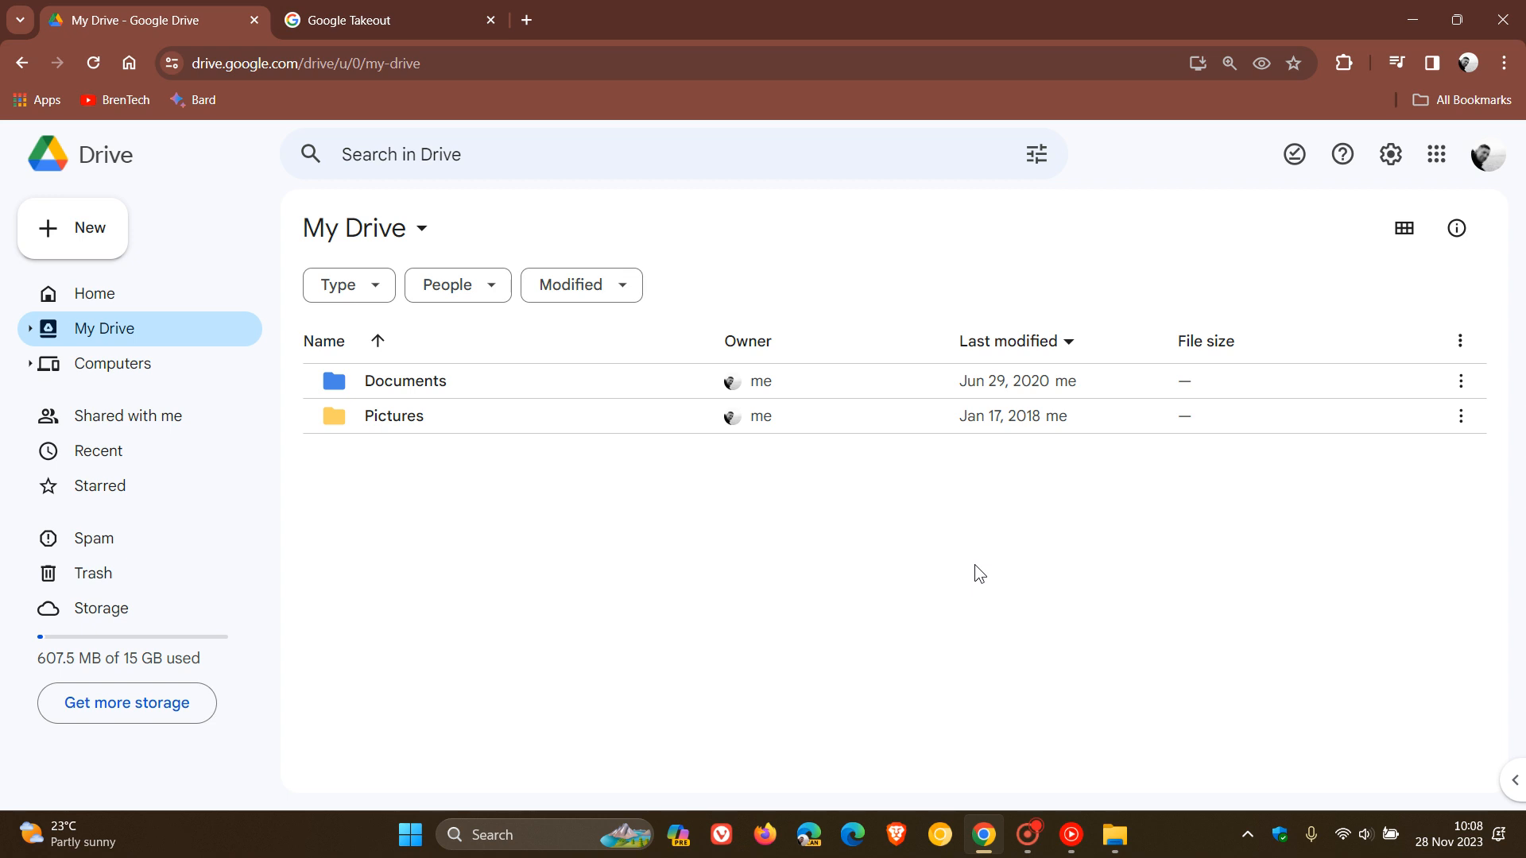
pyautogui.moveTo(896, 590)
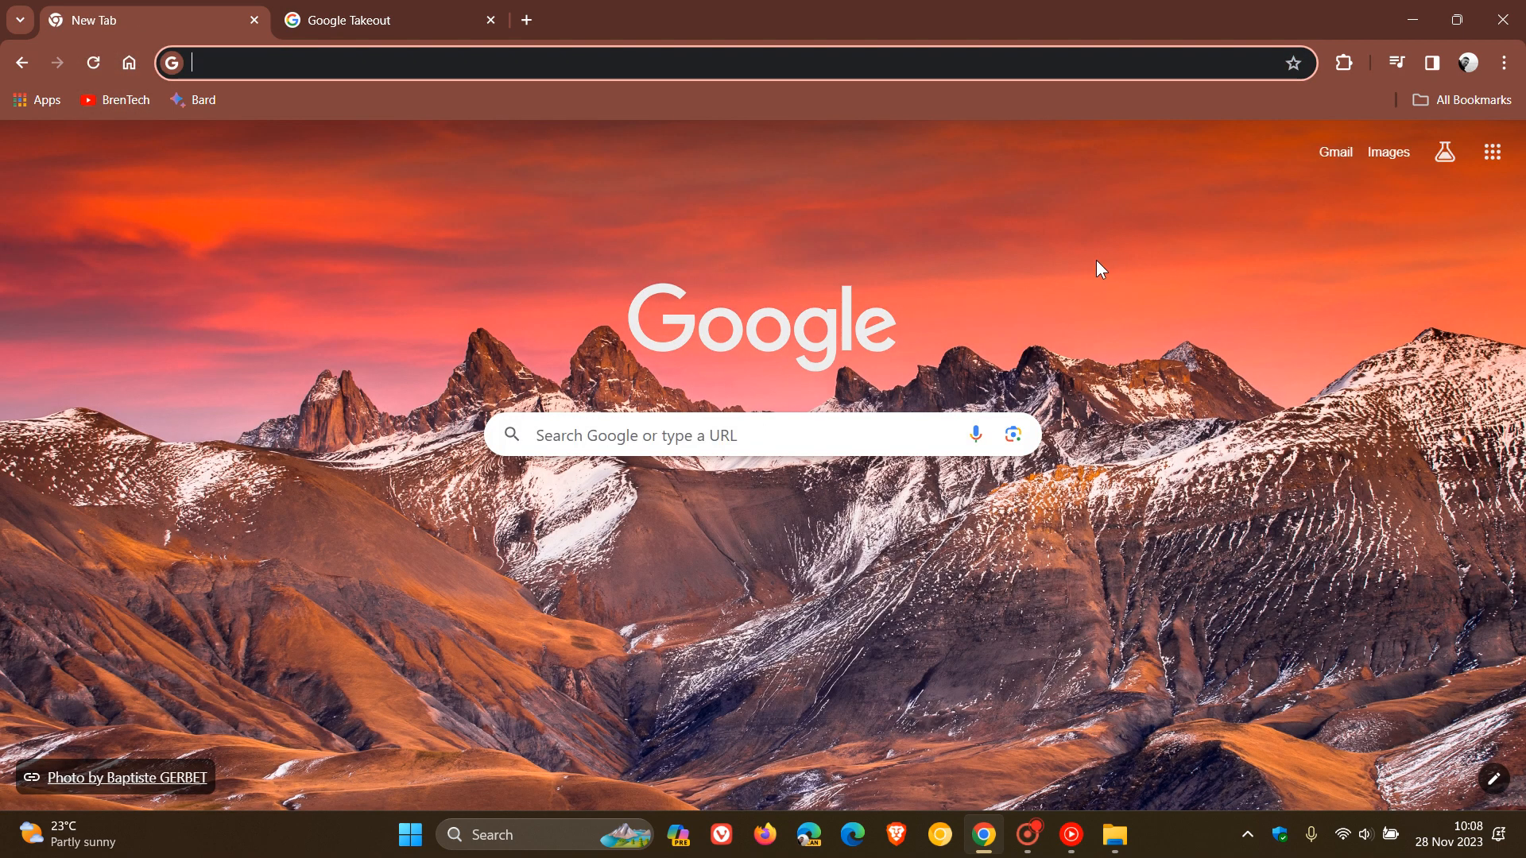
pyautogui.moveTo(641, 628)
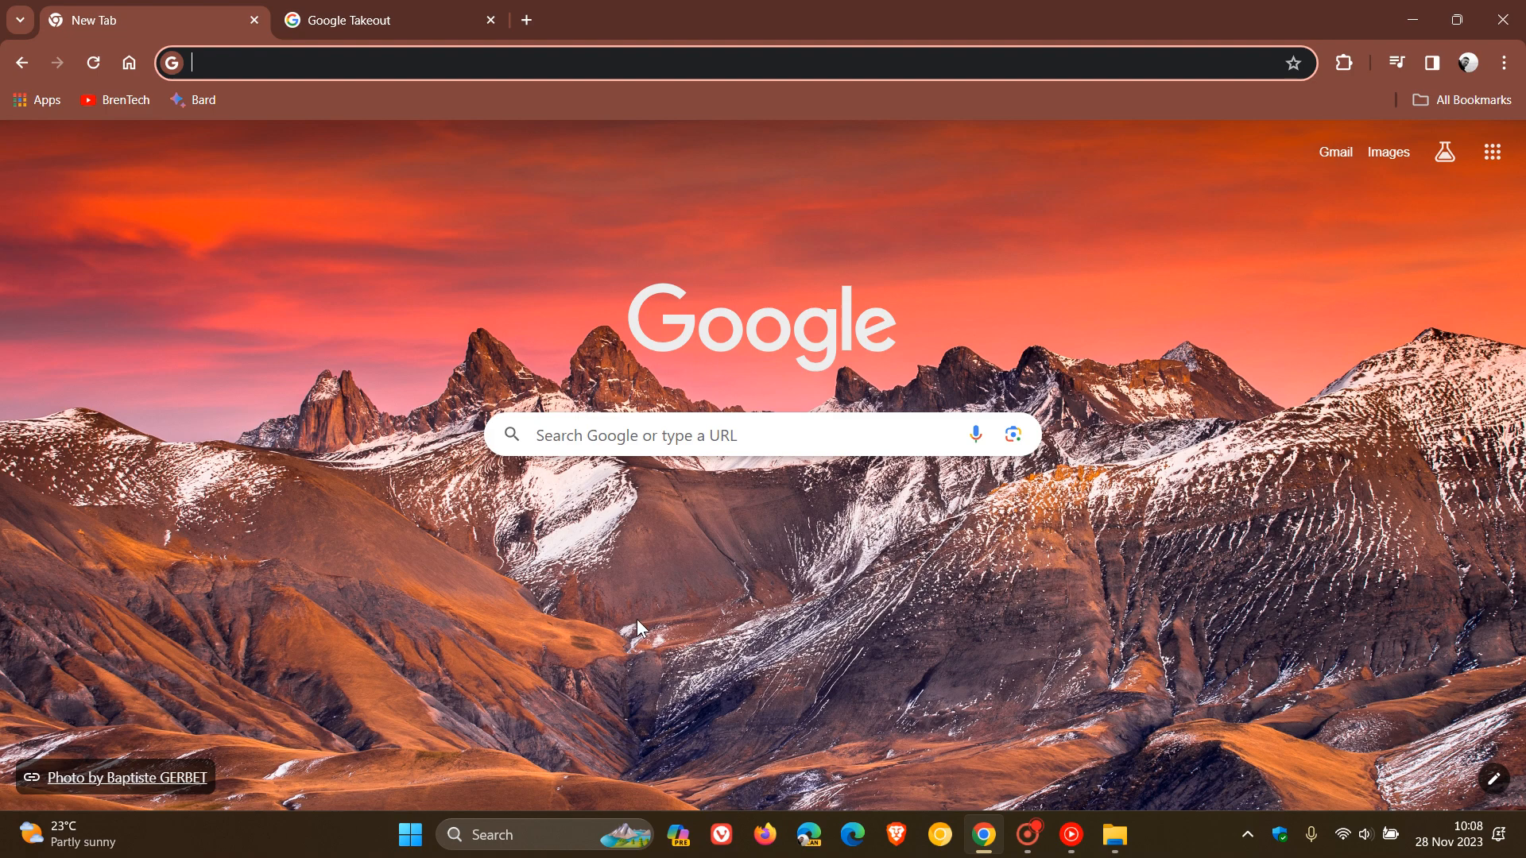
pyautogui.moveTo(1052, 277)
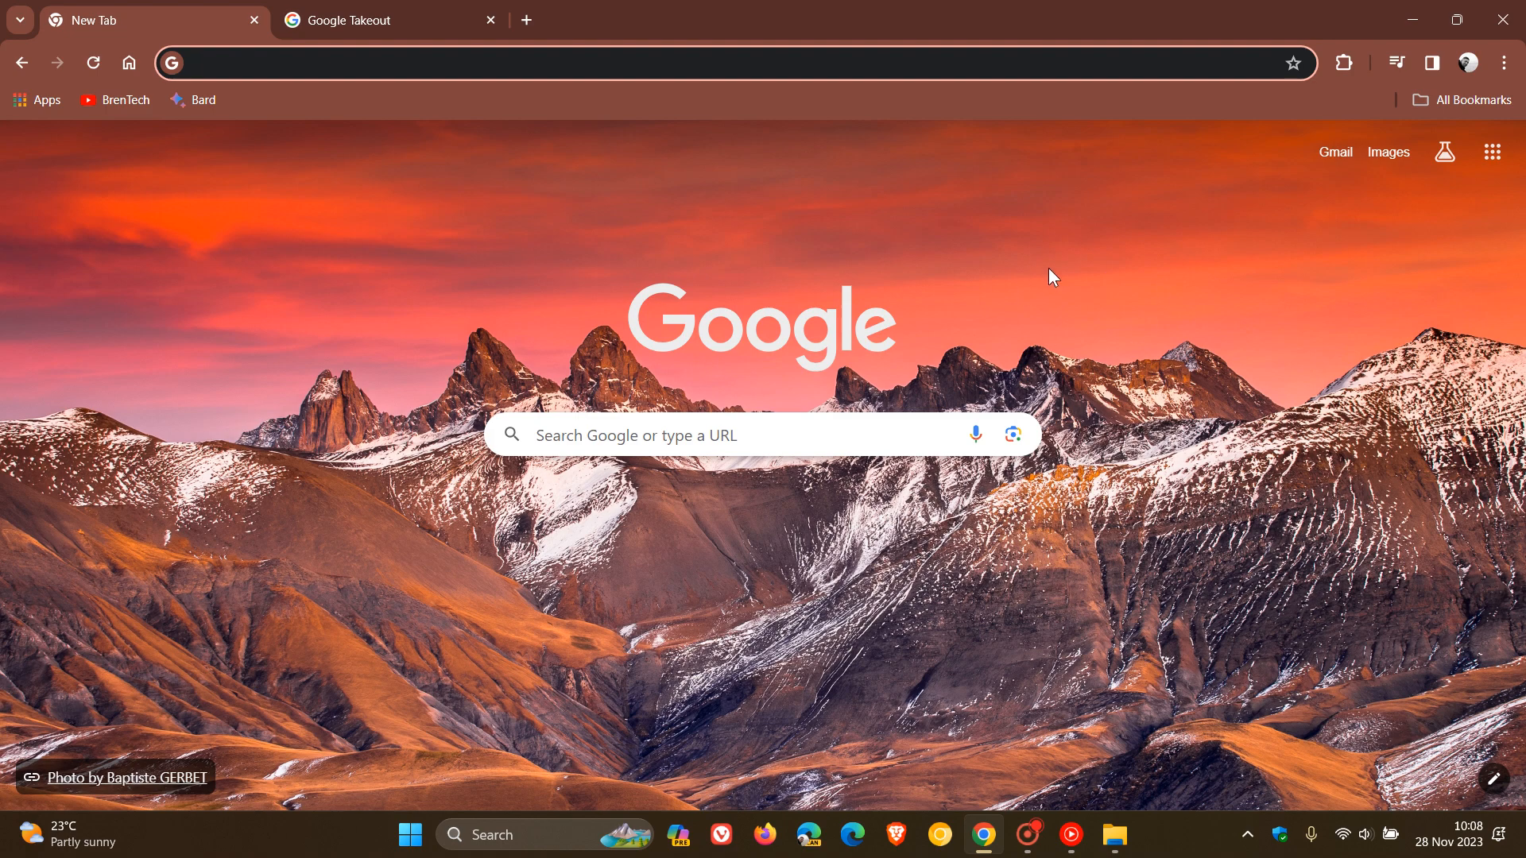